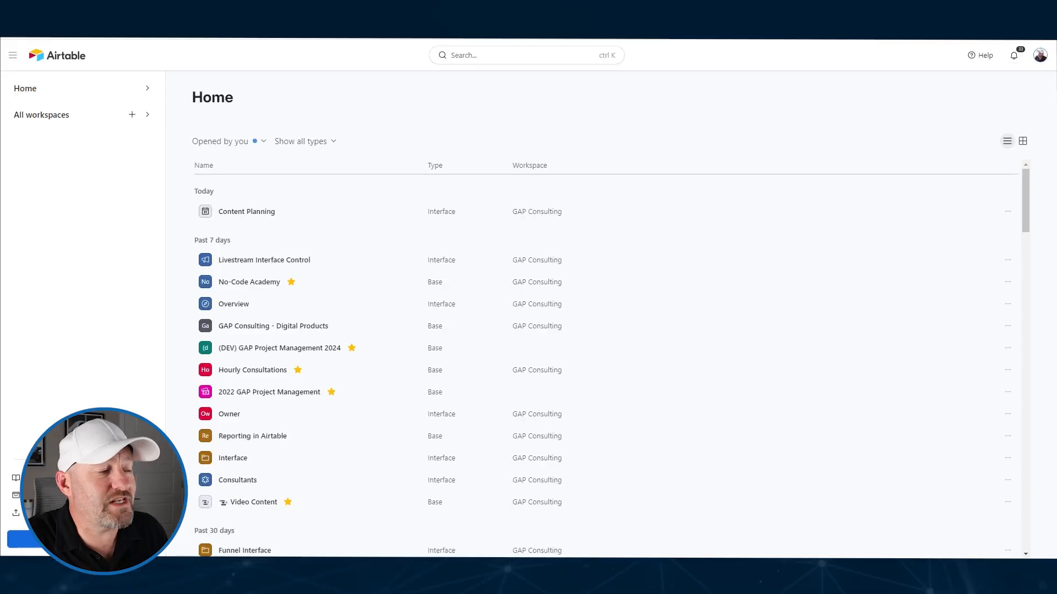
mouse_move(189, 441)
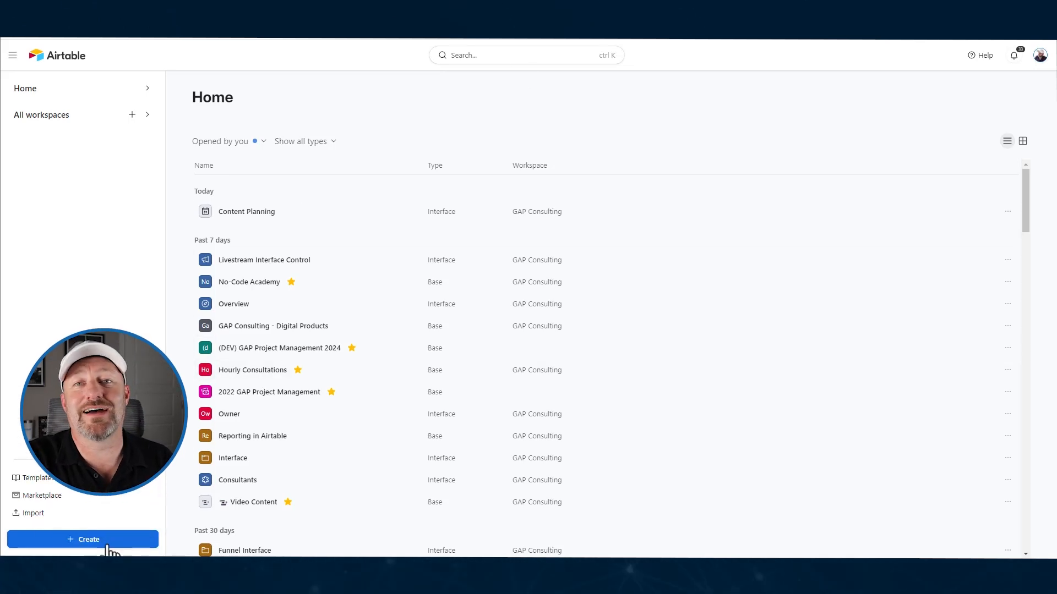
Launch Cobuilder from Create to build an app for Test Company, Tech Consulting, Internal Users
left_click(82, 539)
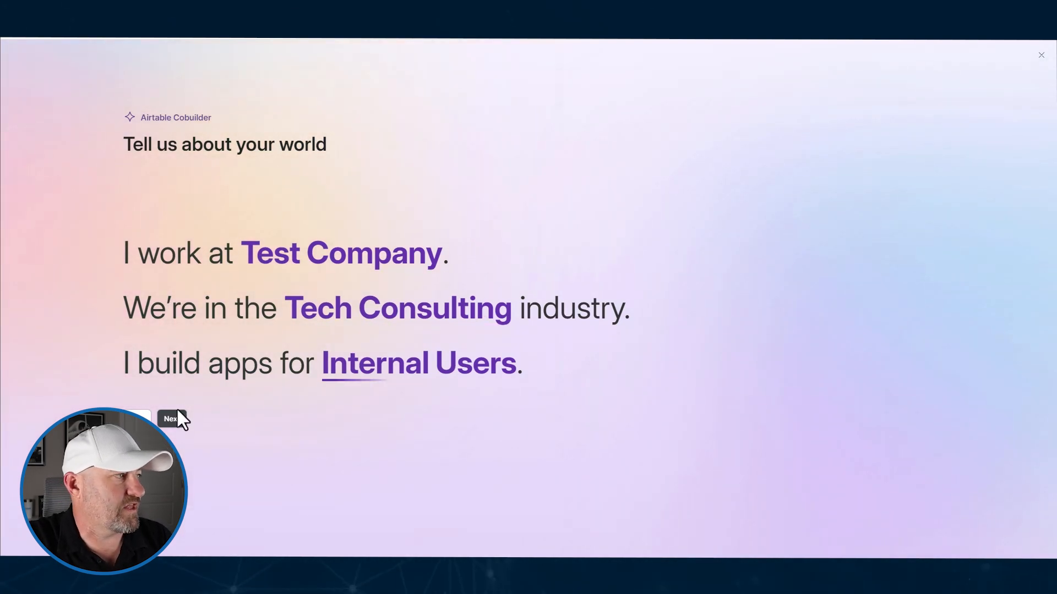
Describe the app as a CRM with Contacts, Companies, Projects, Tasks and Dealflow tables
left_click(170, 418)
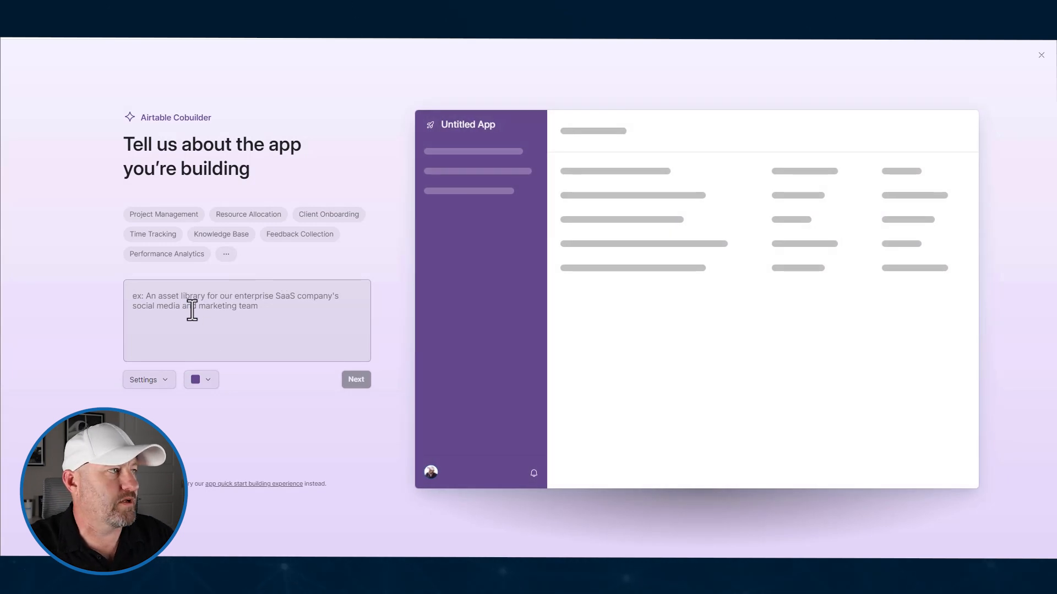
type("building a CRM system t")
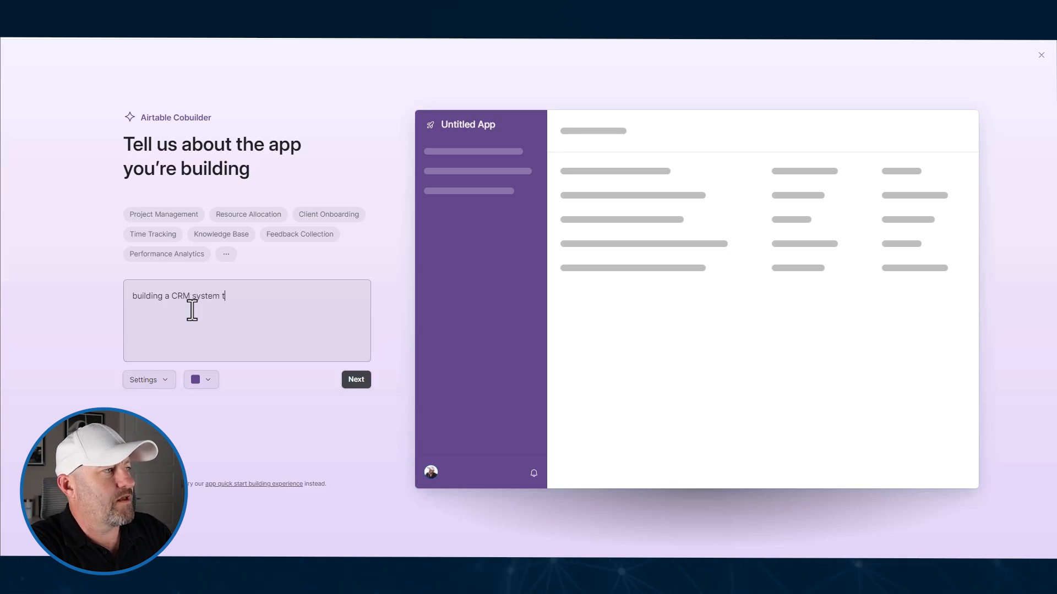
type("hat includes")
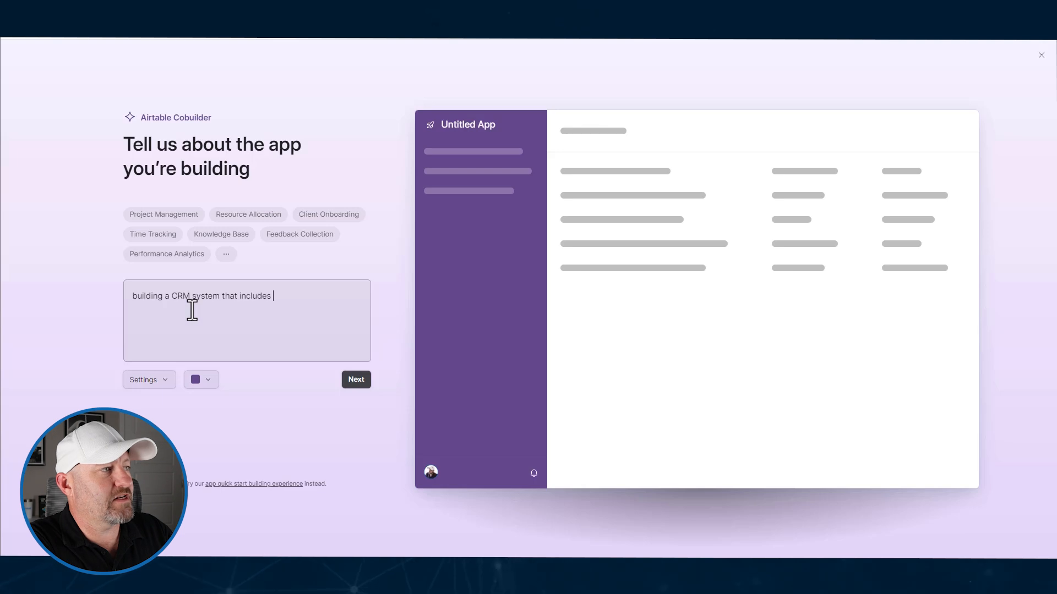
type("tables for")
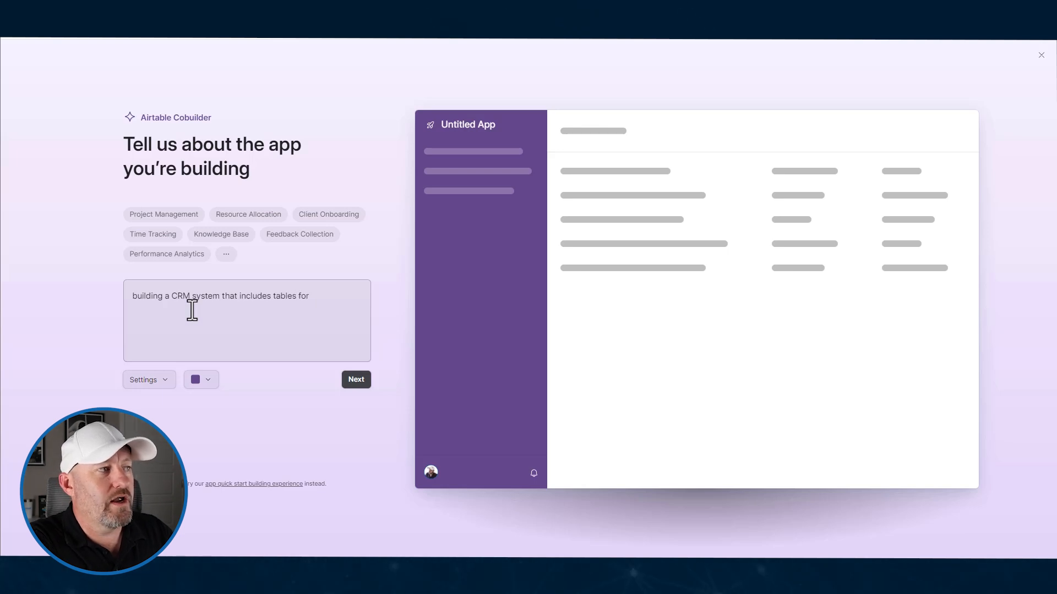
type("(")
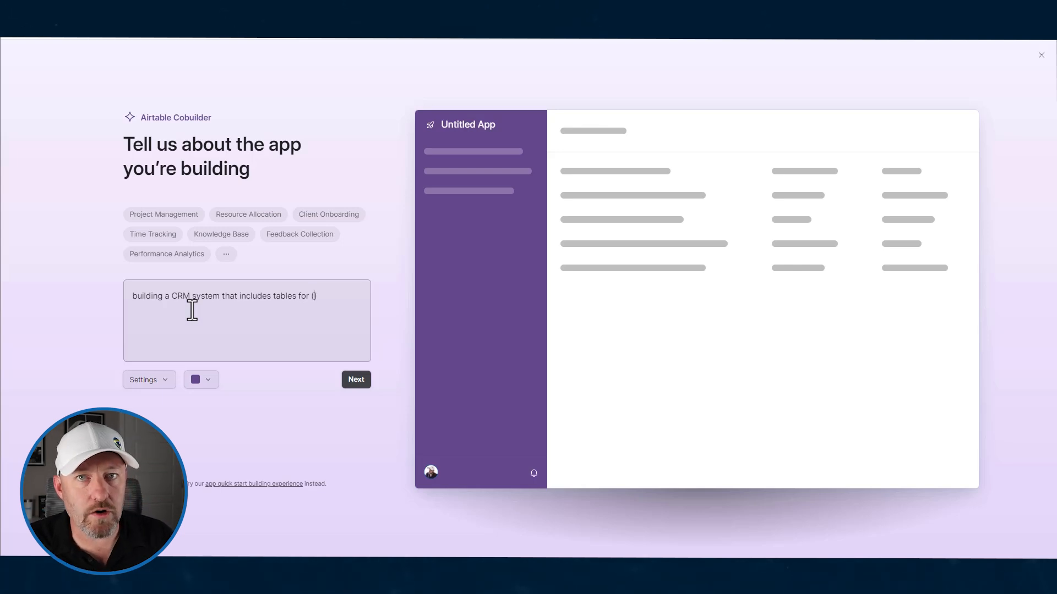
type("(Contacts,")
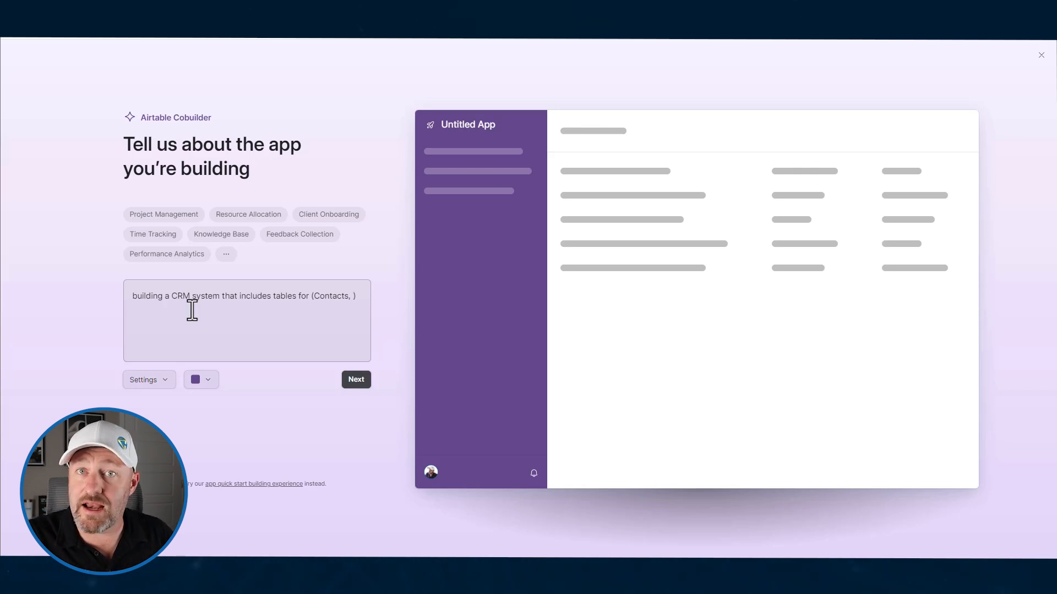
type("Ca")
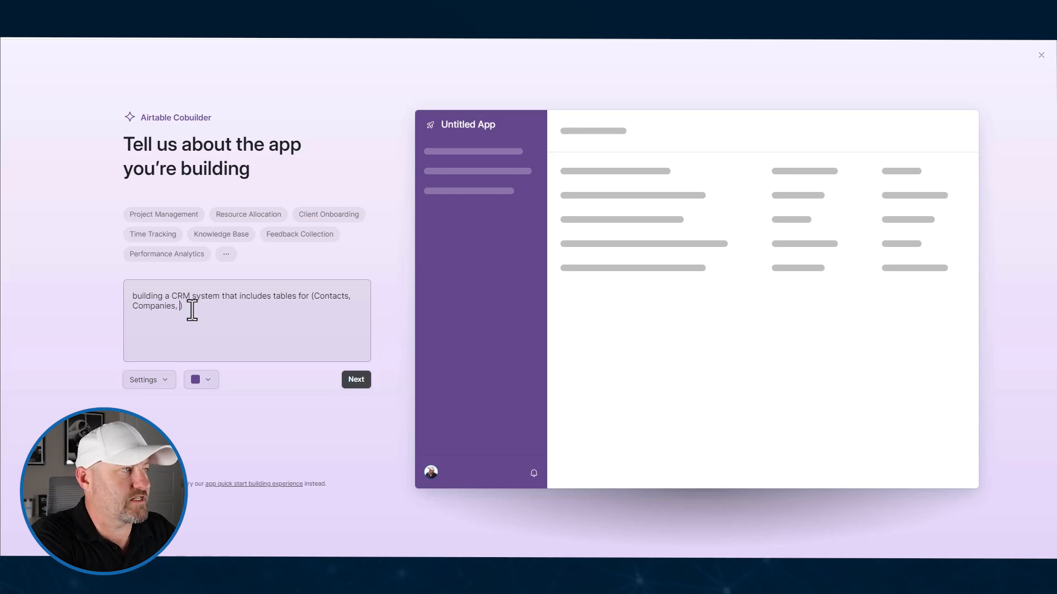
type("Projects,")
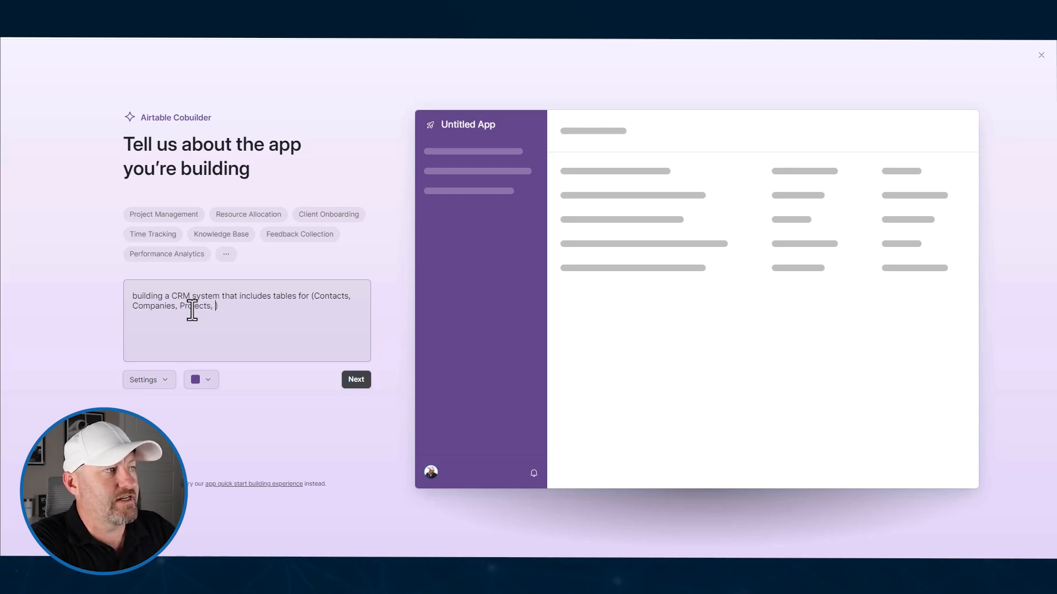
type("Tasks, Dealflow")
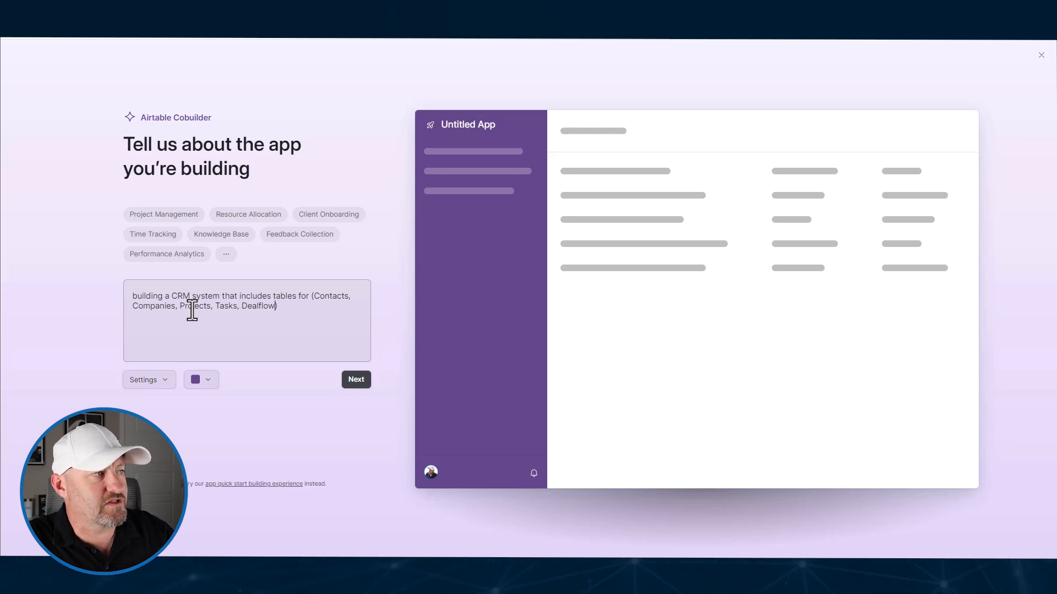
type(". We are a service")
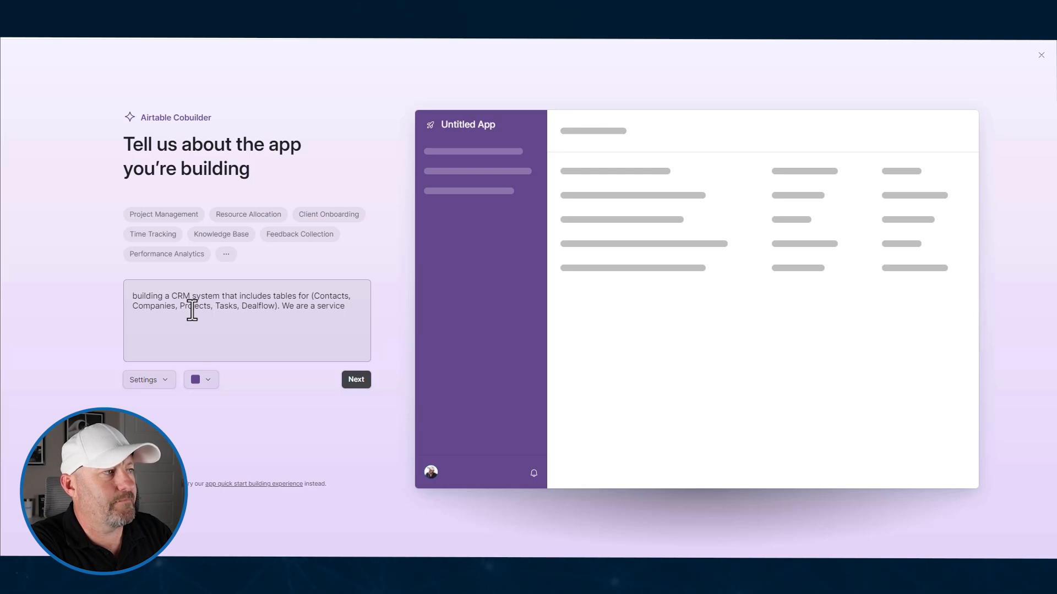
Add that it's a service-based company tracking its pipeline and service delivery
type("-based comapn")
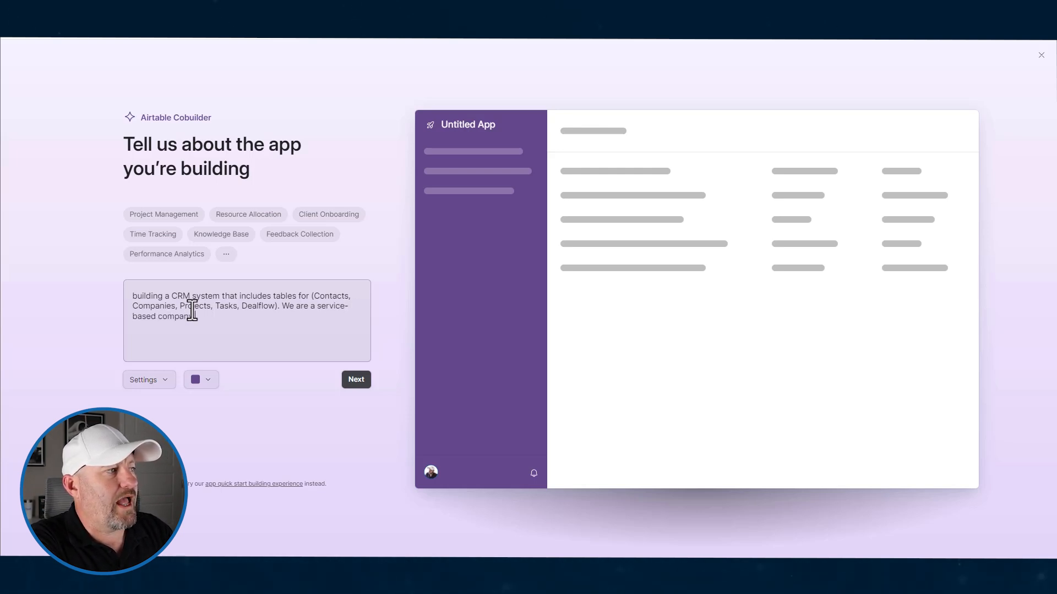
type("and we will use this tool to track our leads,")
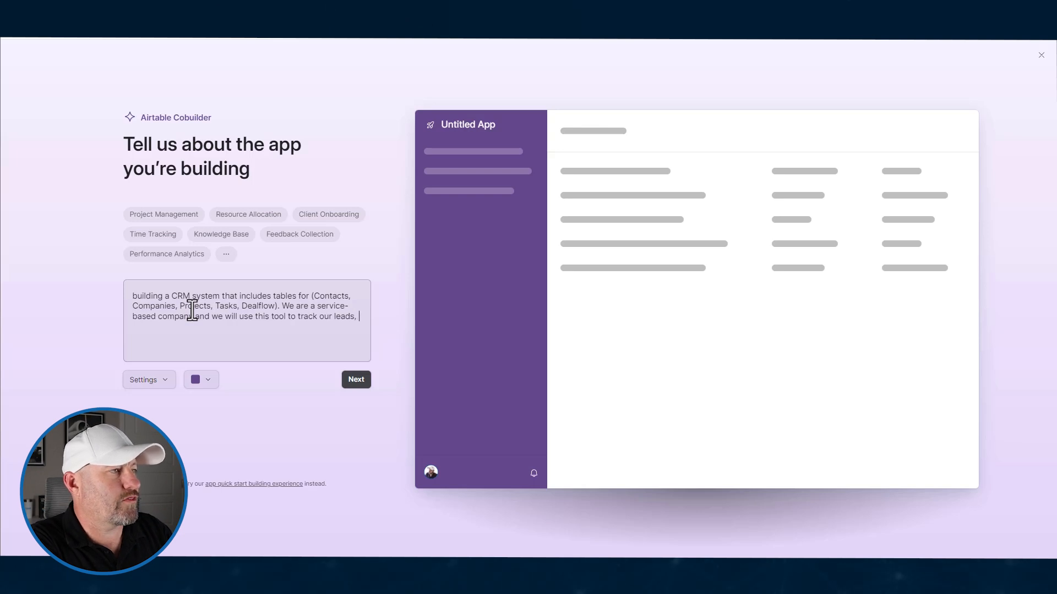
type("through our")
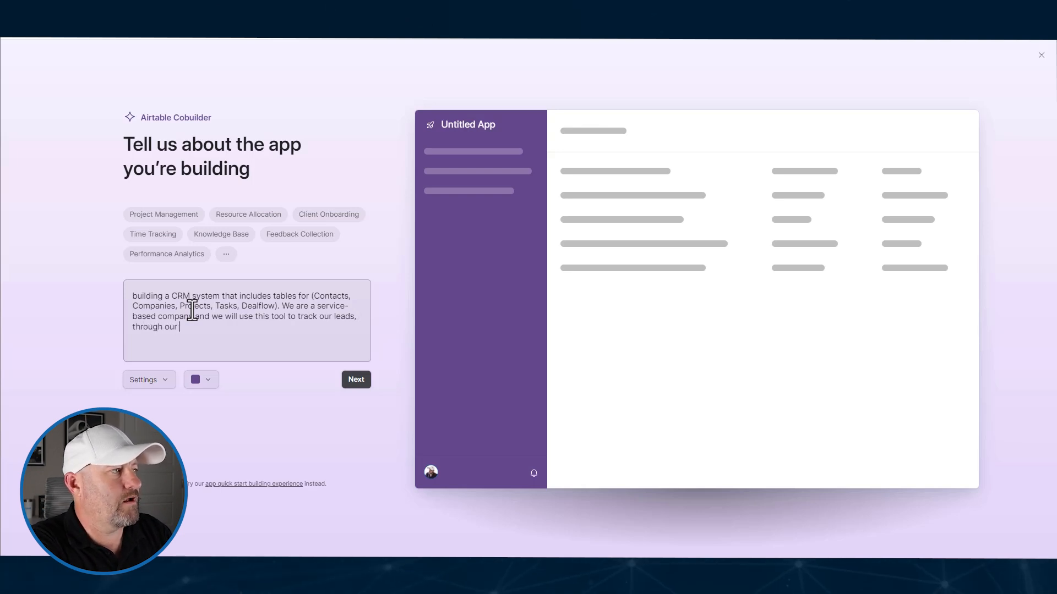
type("pipeline, an")
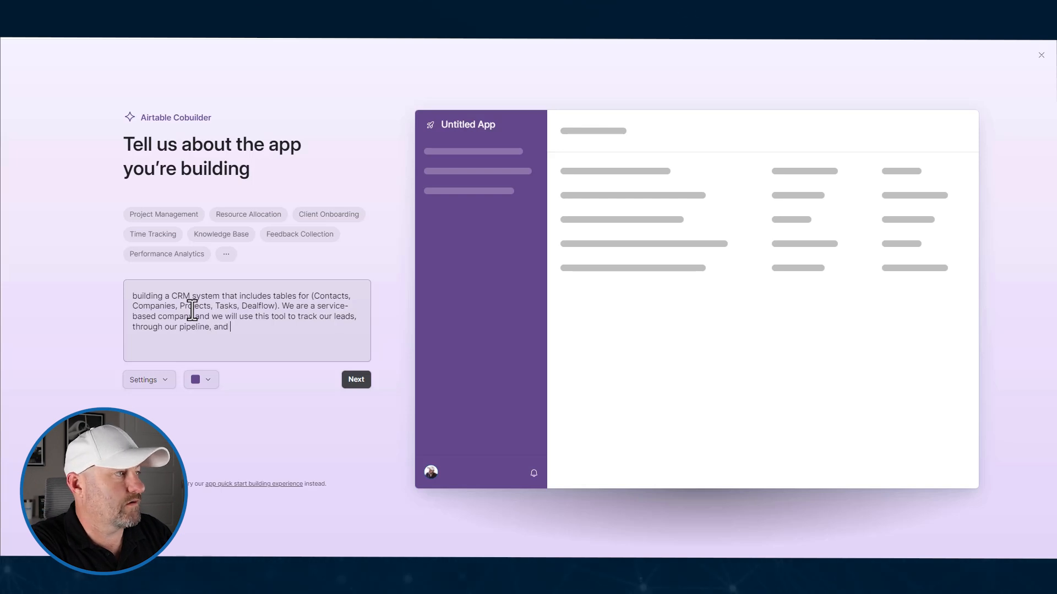
type("deliver services")
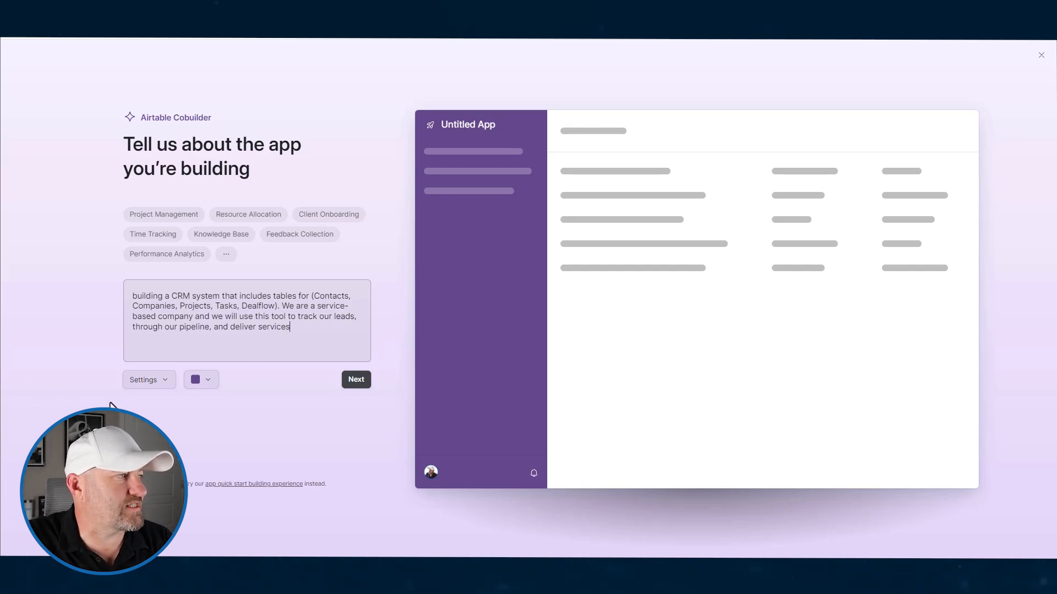
Check the company details in Settings, then submit the description for generation
left_click(145, 379)
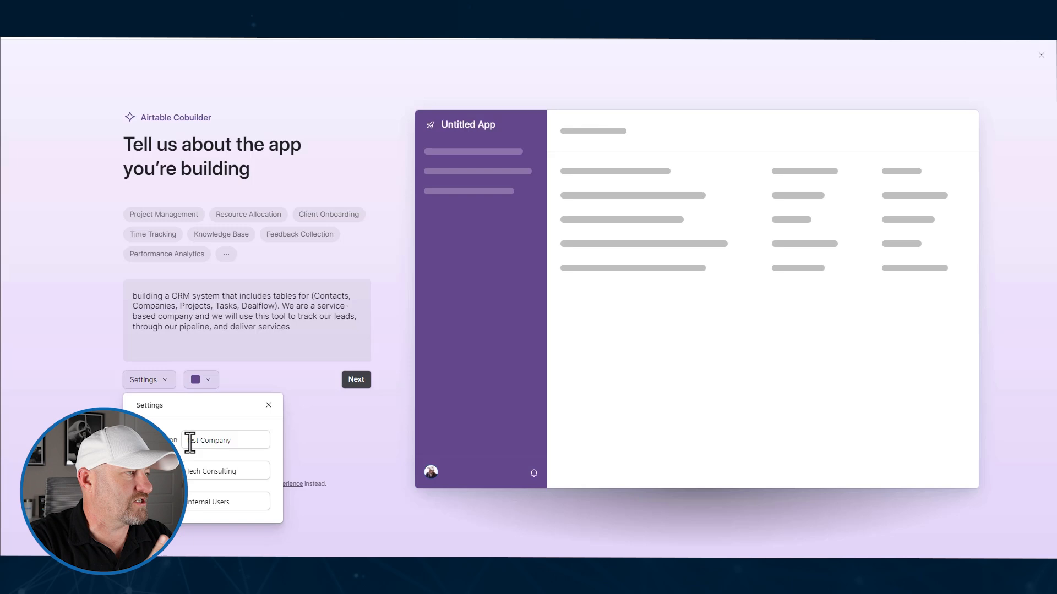
left_click(268, 405)
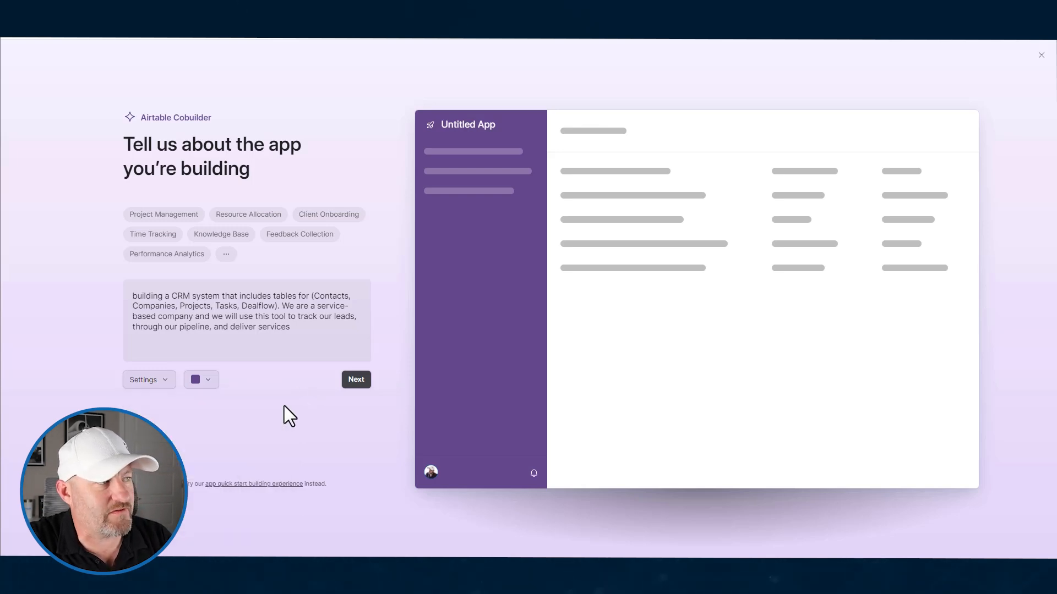
left_click(356, 378)
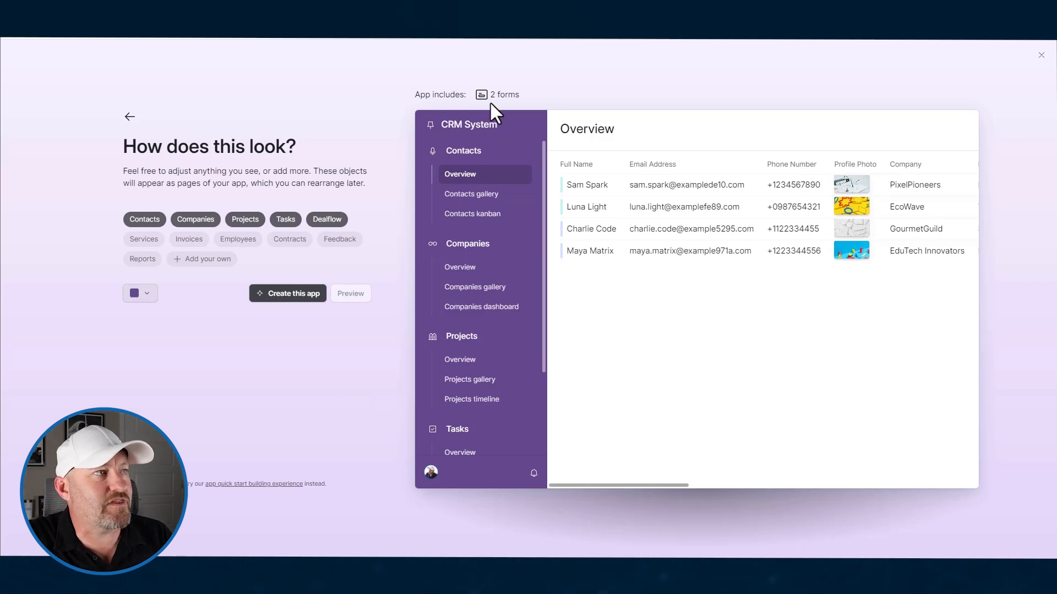
mouse_move(504, 94)
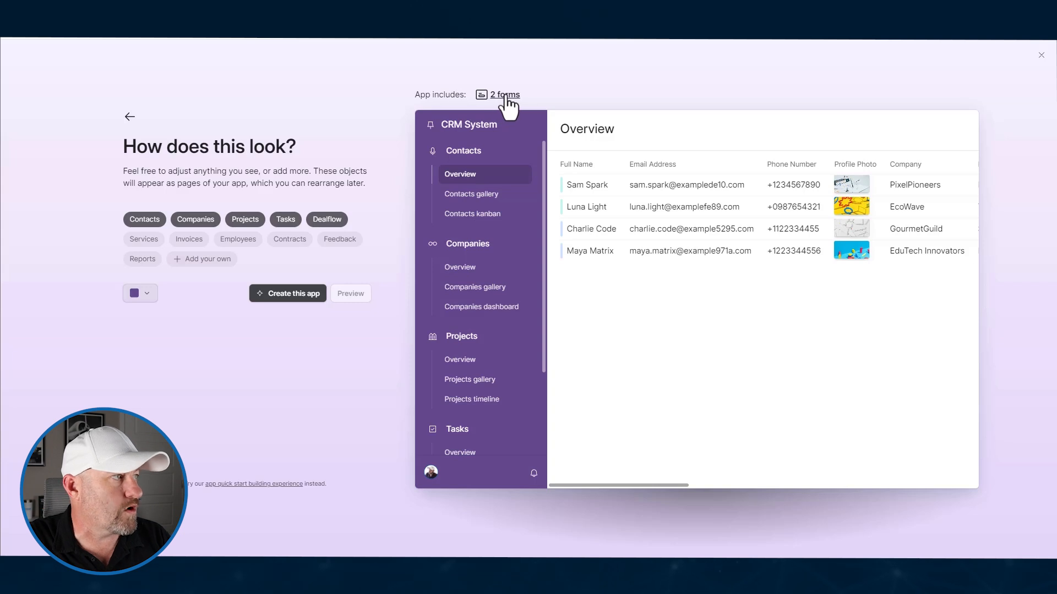
mouse_move(208, 234)
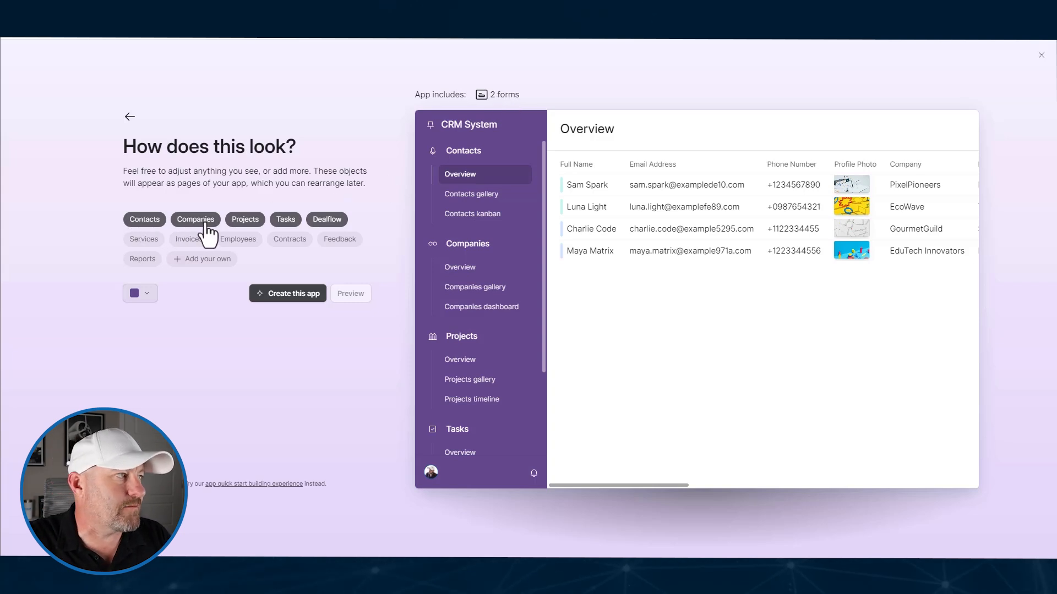
mouse_move(328, 236)
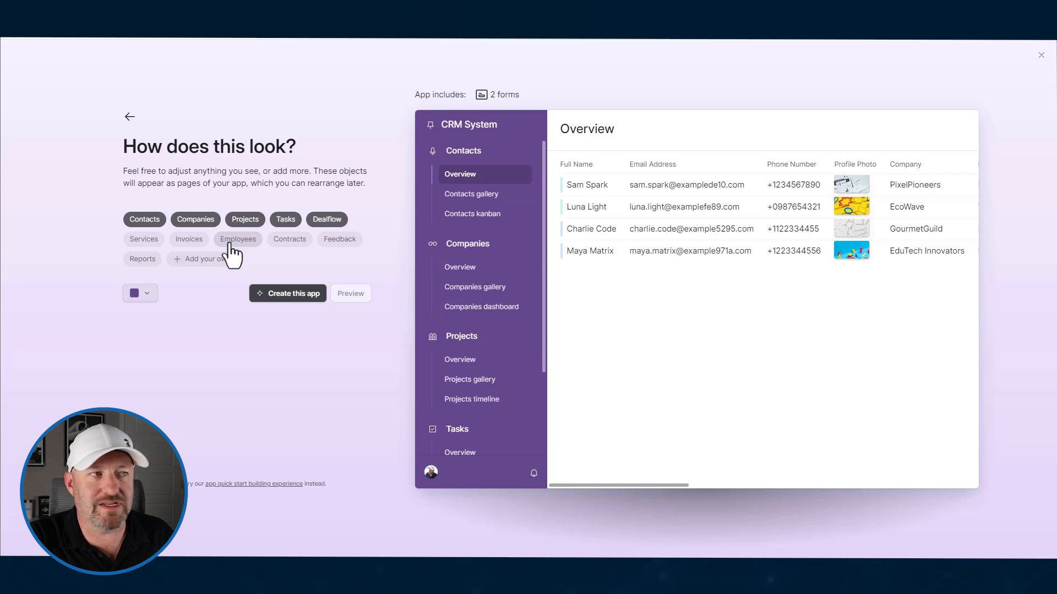
mouse_move(153, 310)
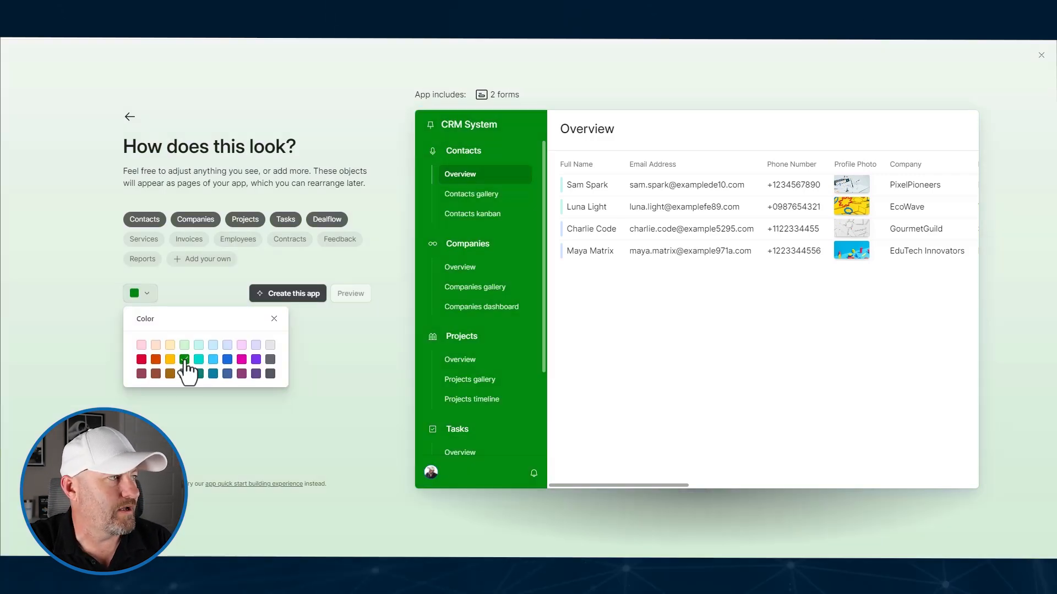
Pick the light blue theme and create the CRM System app
left_click(212, 360)
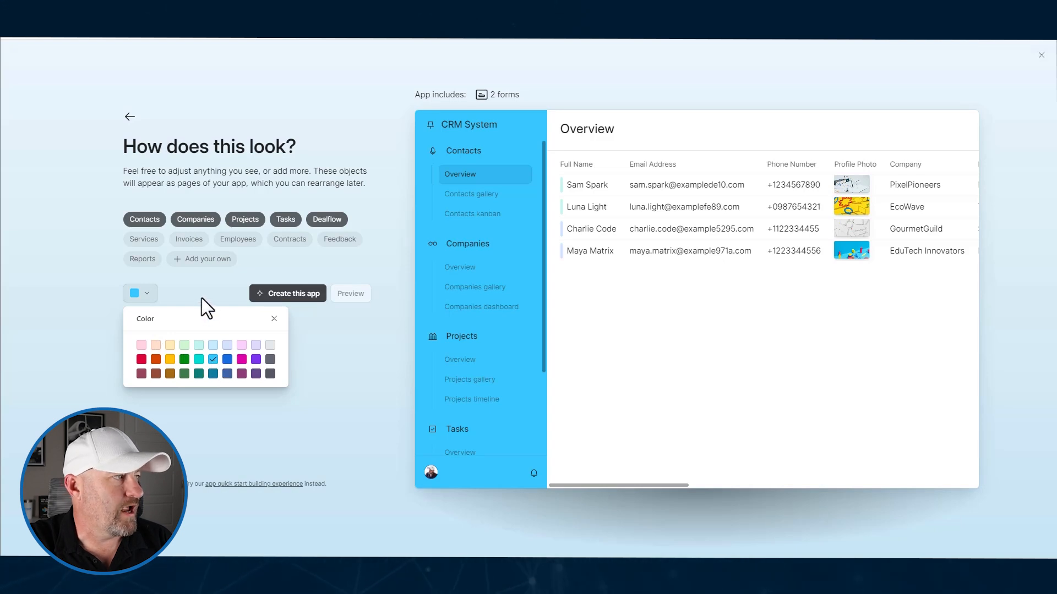
left_click(273, 318)
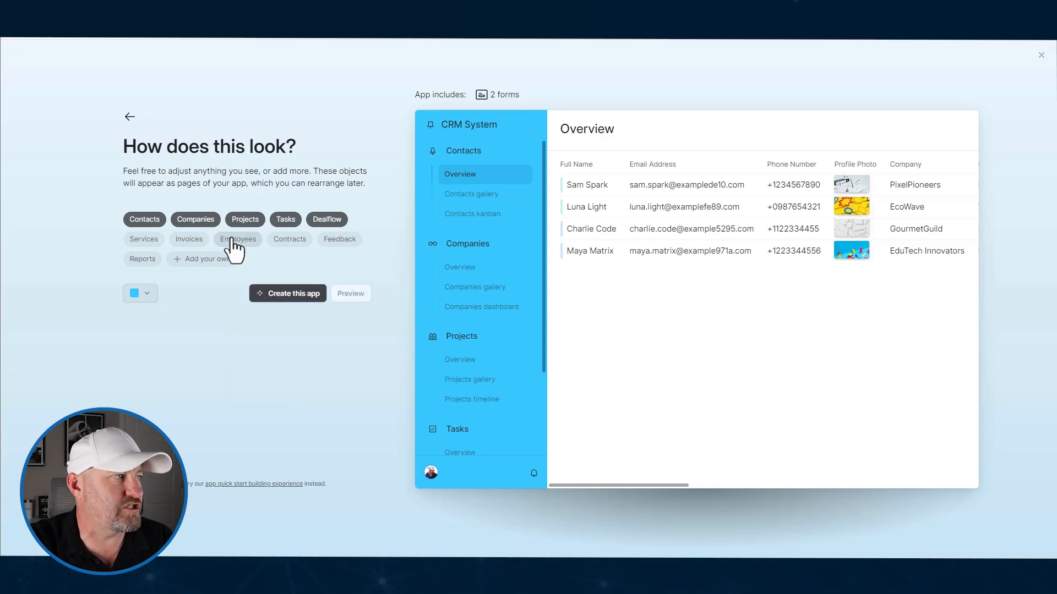
mouse_move(314, 309)
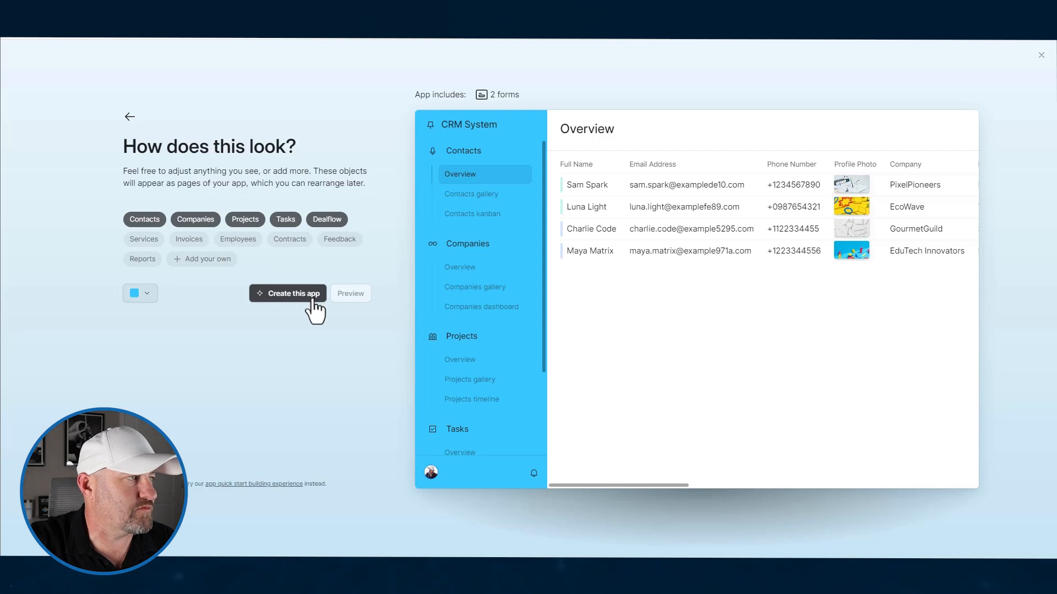
left_click(287, 294)
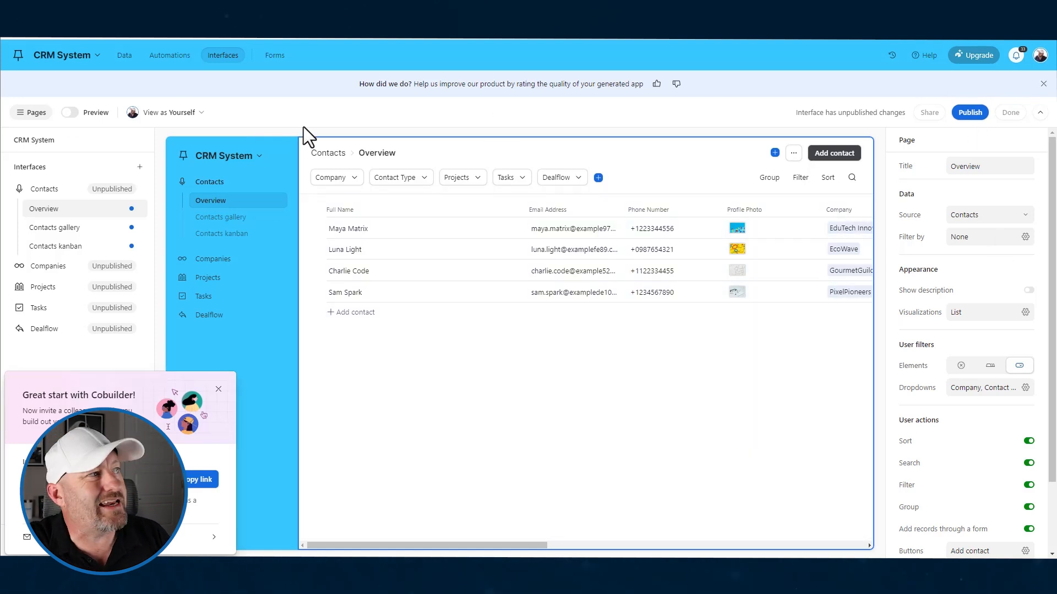
mouse_move(135, 78)
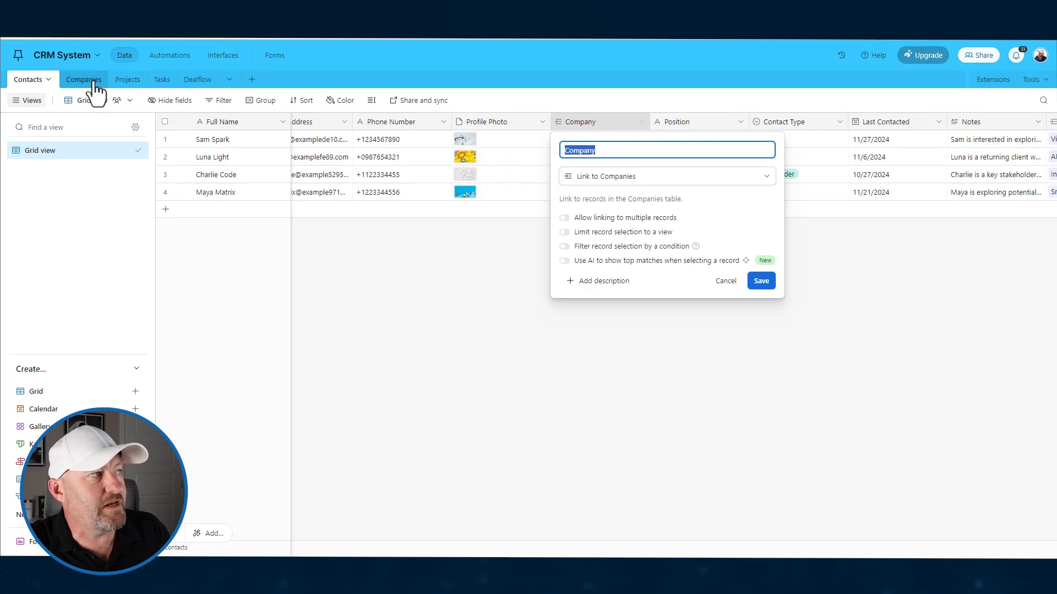
View the Companies, Projects, Tasks and Dealflow tables one after another
left_click(83, 79)
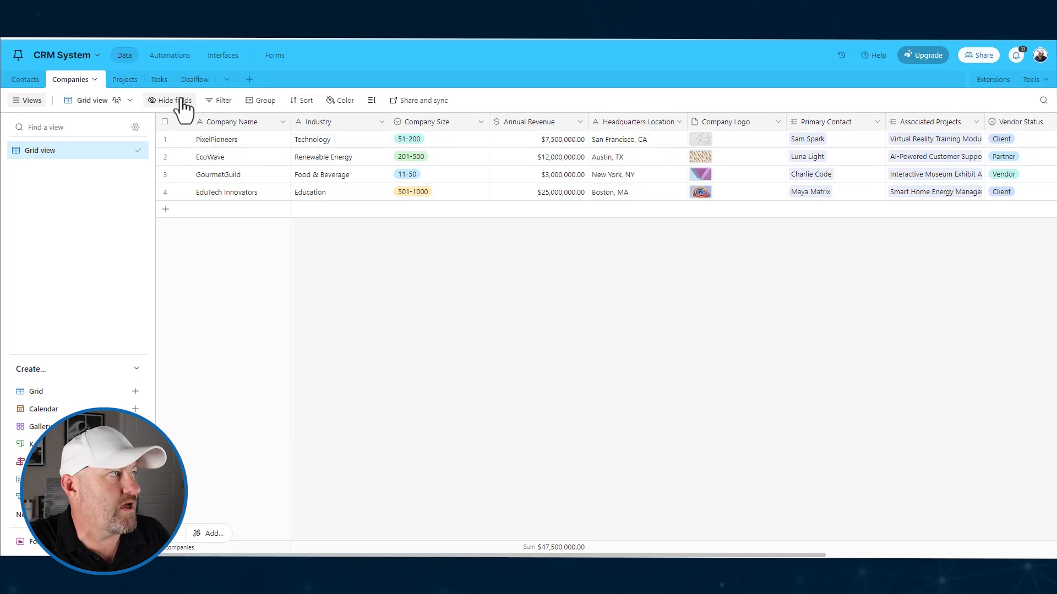
left_click(125, 78)
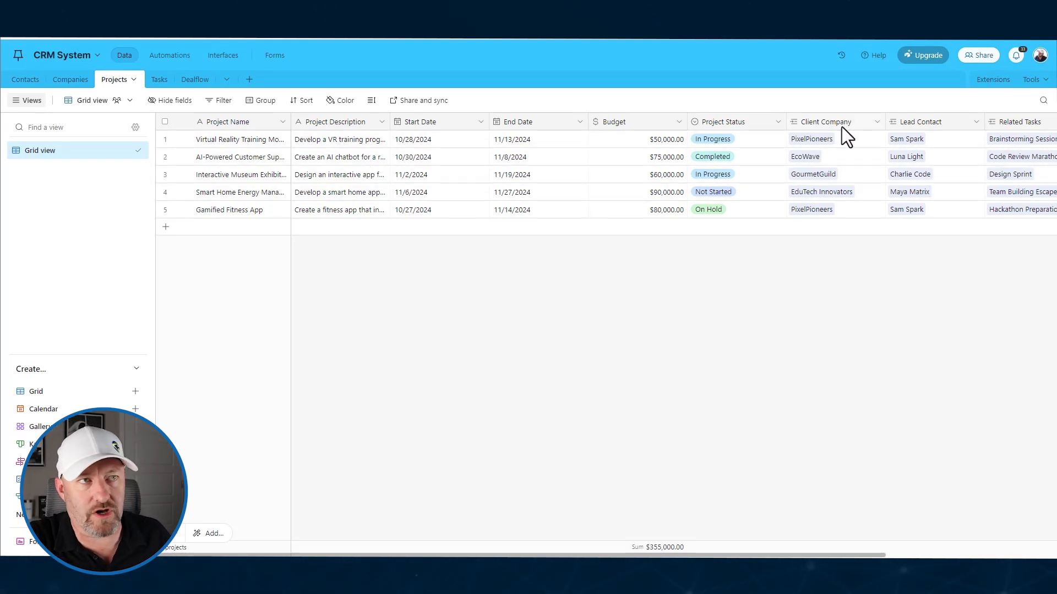
mouse_move(968, 156)
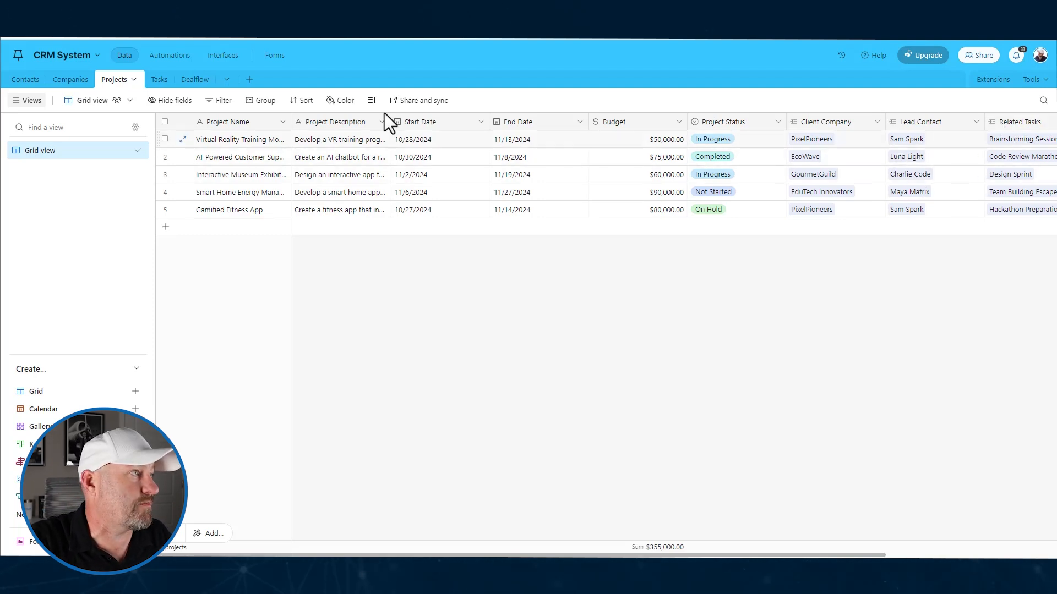
left_click(148, 80)
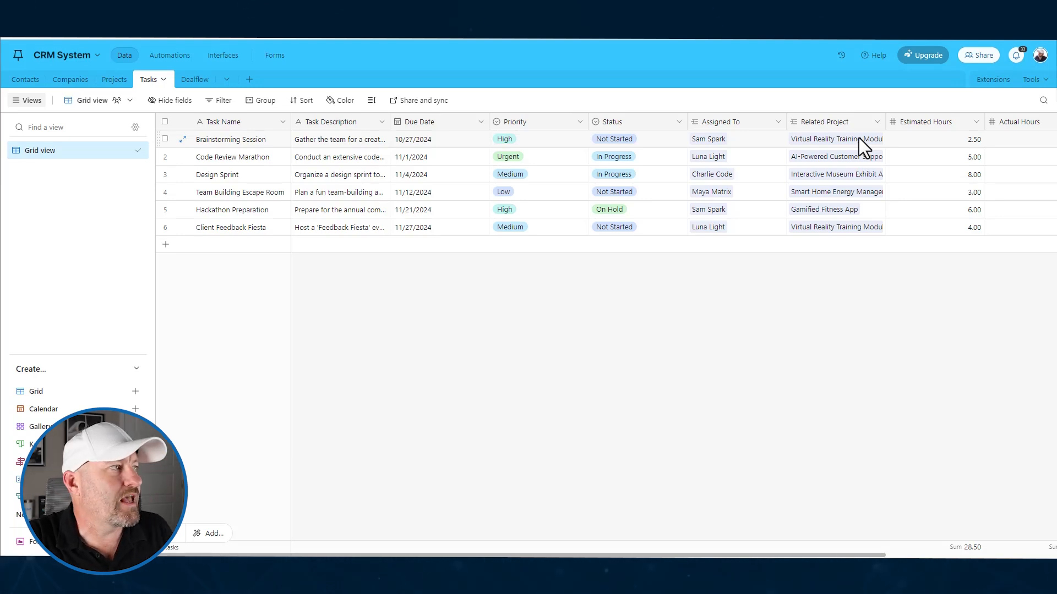
left_click(184, 79)
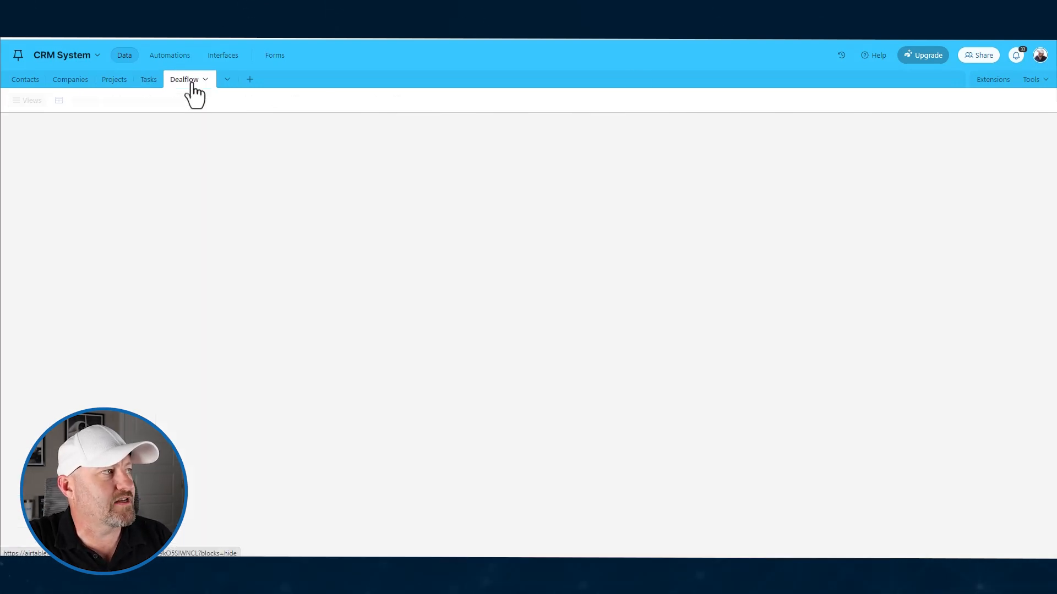
left_click(183, 78)
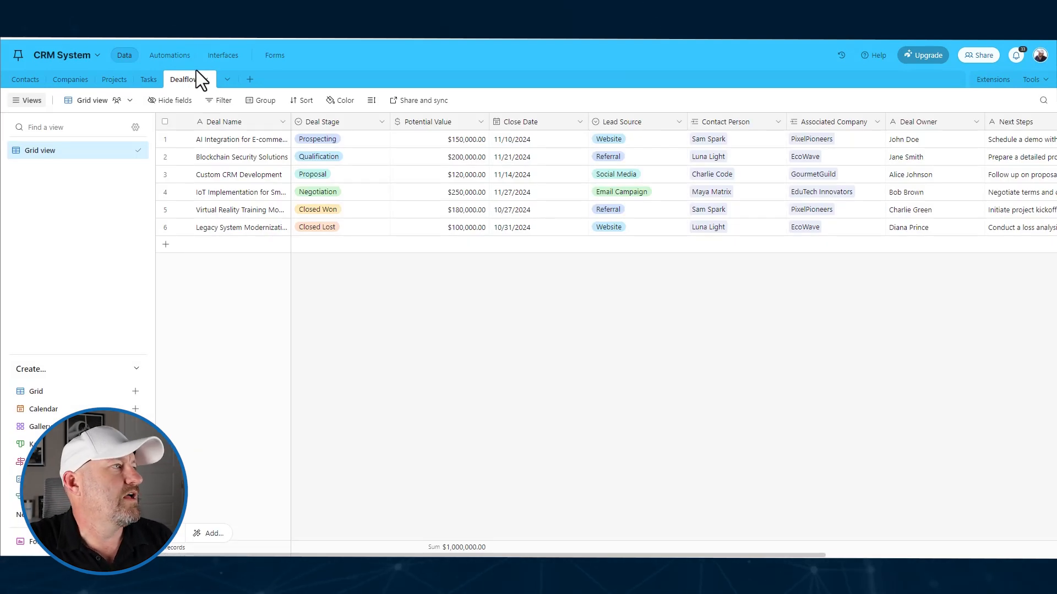
mouse_move(222, 144)
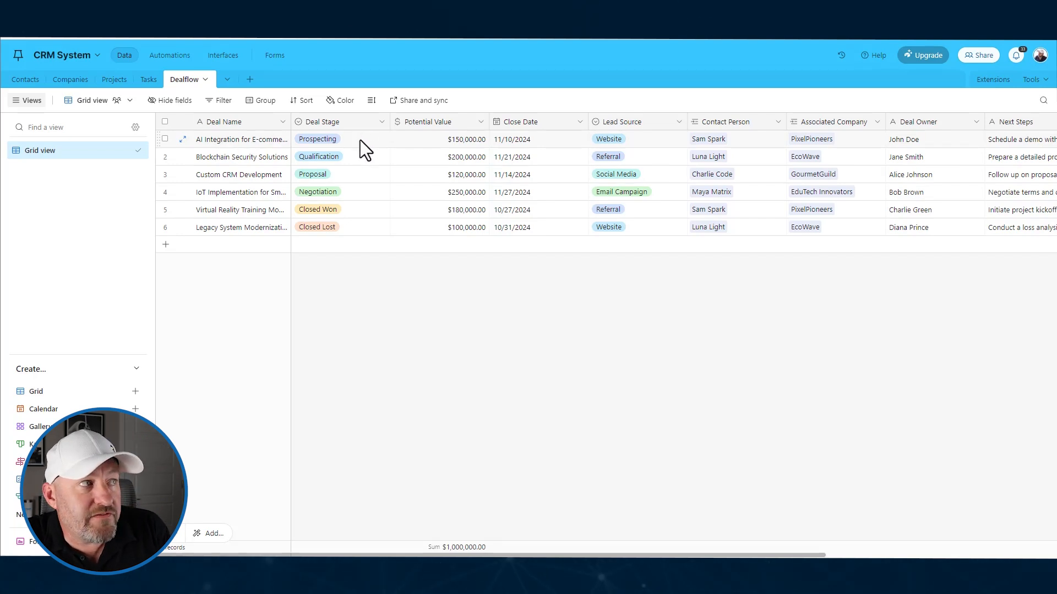
left_click(438, 139)
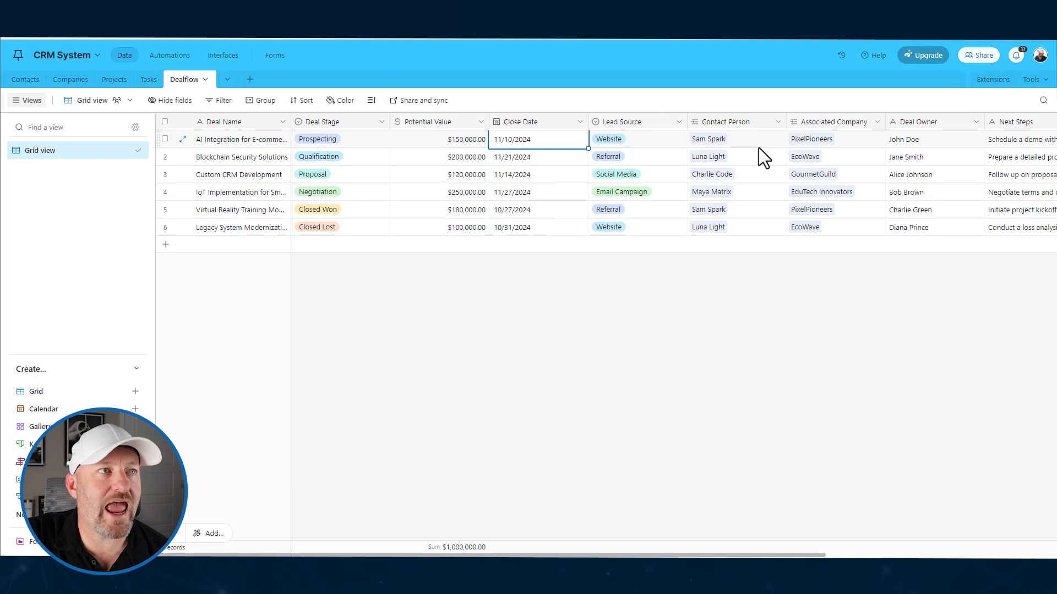
mouse_move(826, 131)
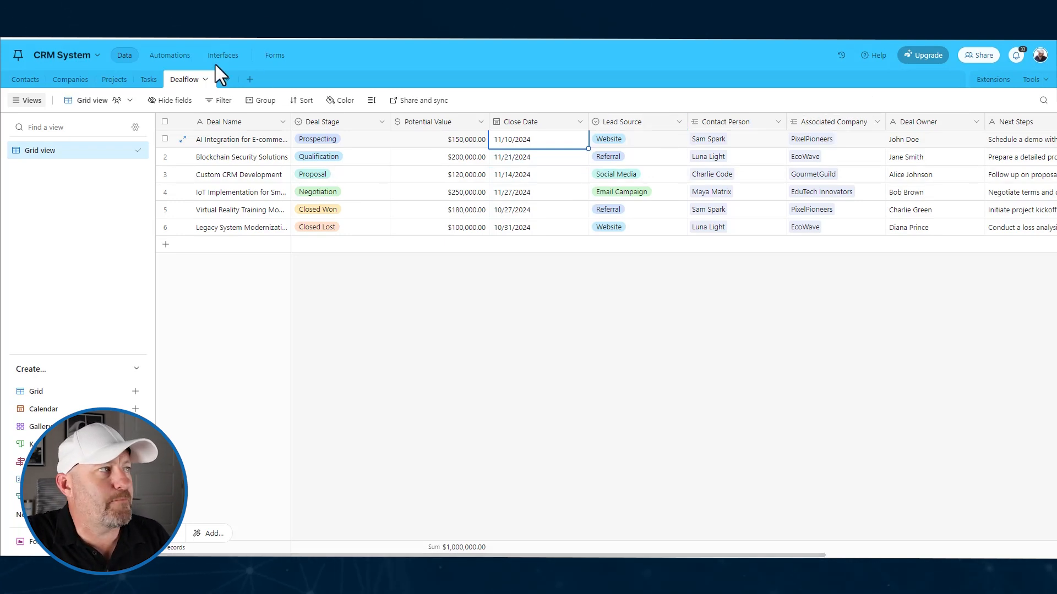
Select all five unpublished interfaces in the Publish dialog and publish them
left_click(222, 54)
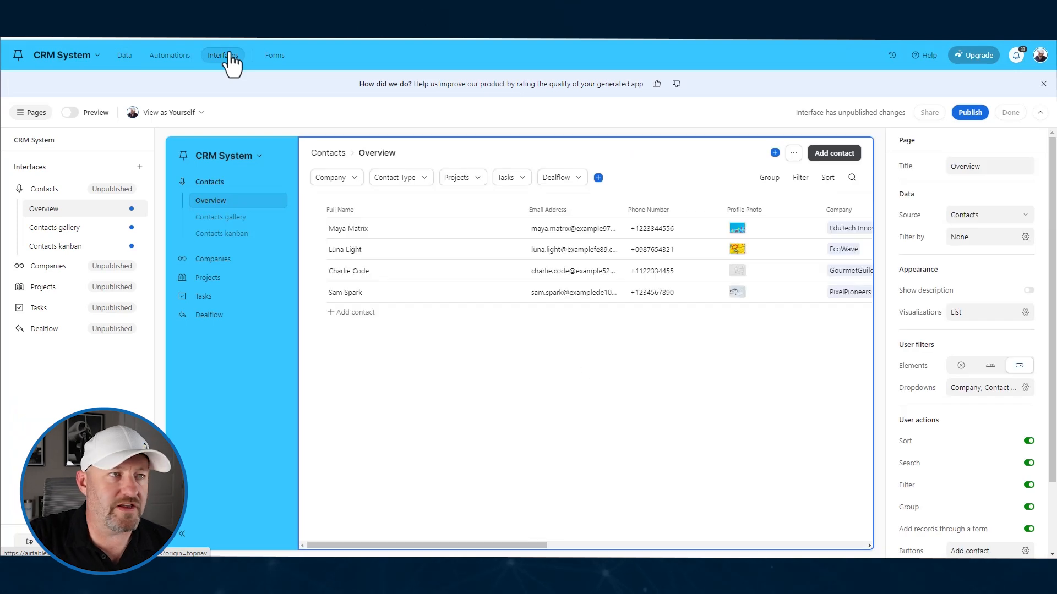
left_click(969, 112)
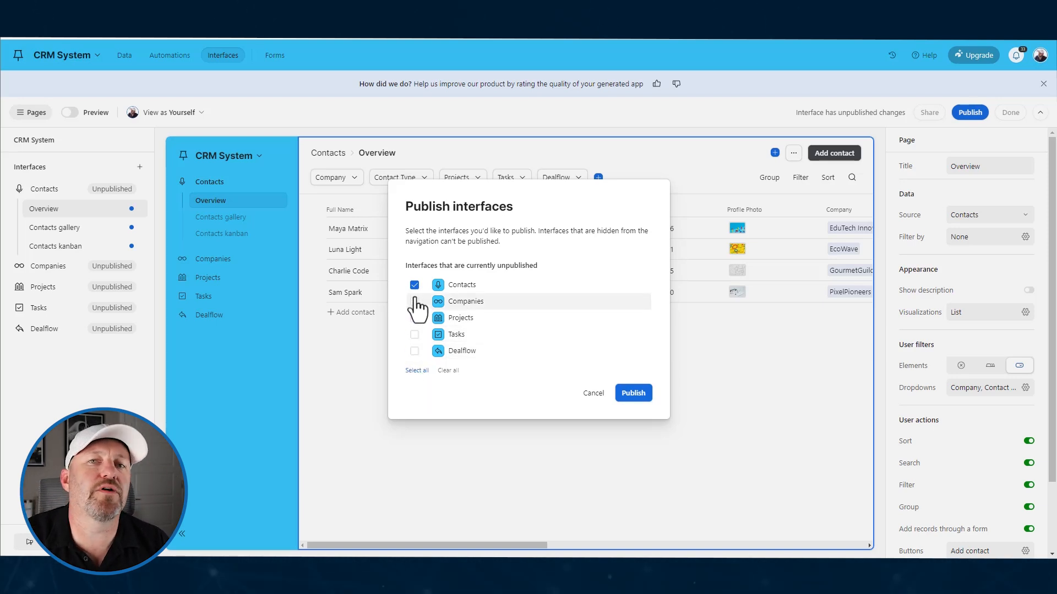
left_click(415, 301)
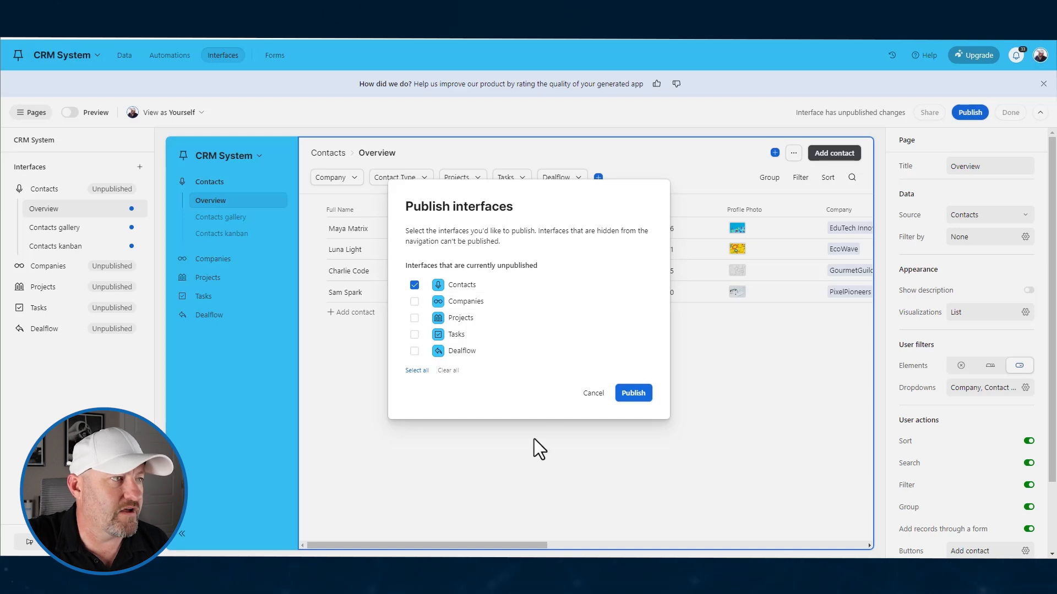
mouse_move(426, 378)
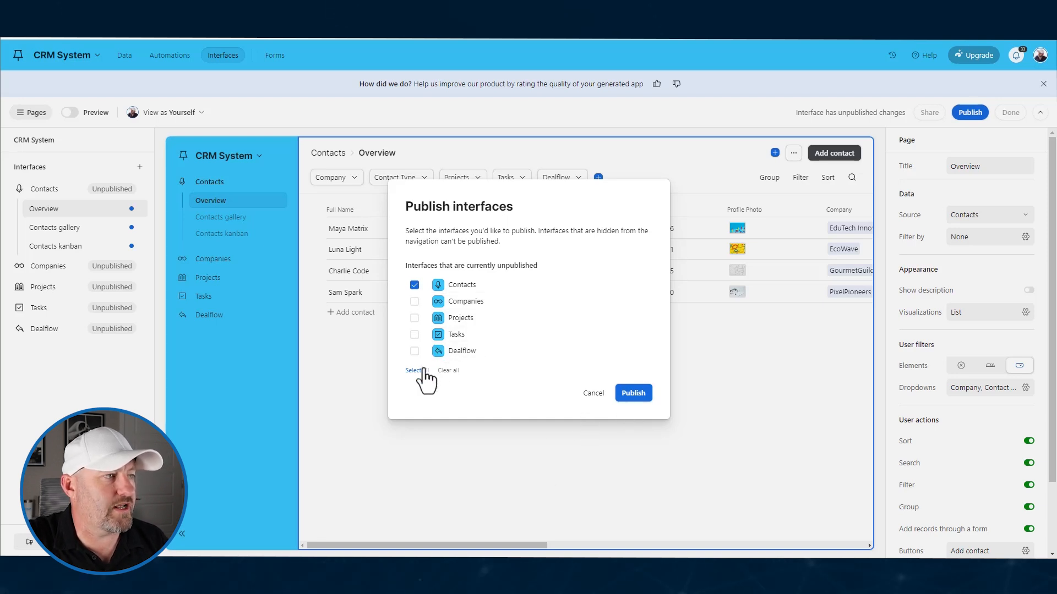
left_click(415, 370)
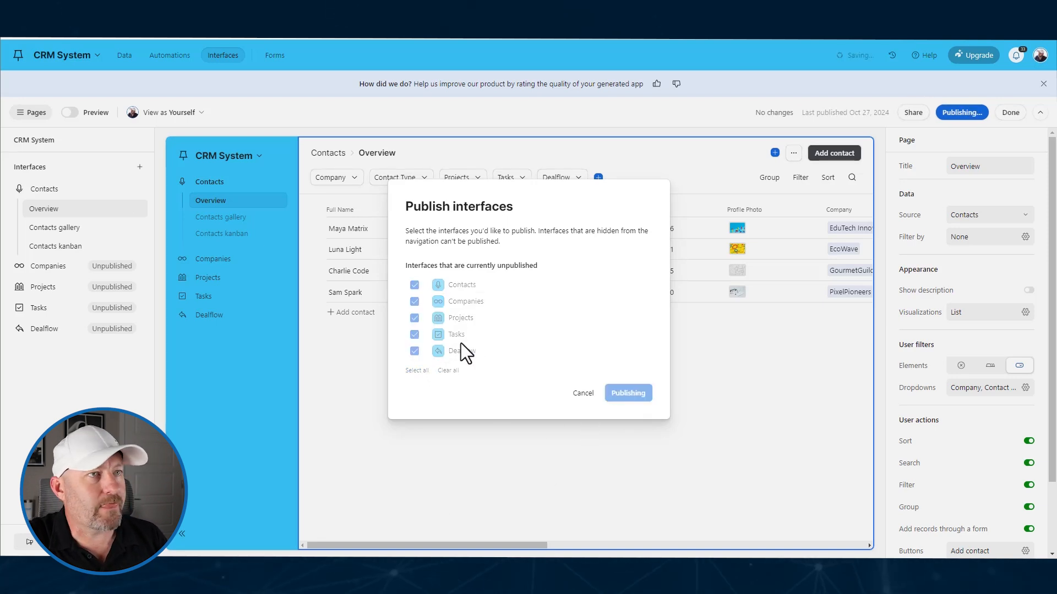
left_click(627, 393)
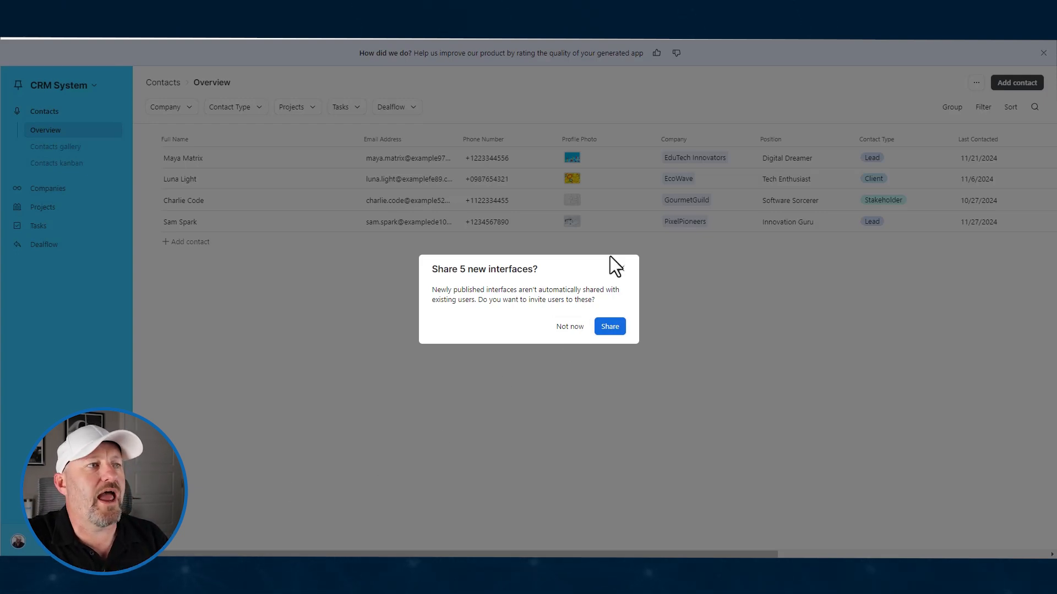
Decline inviting users, review the shareable sections in Share, and close the dialog
left_click(568, 326)
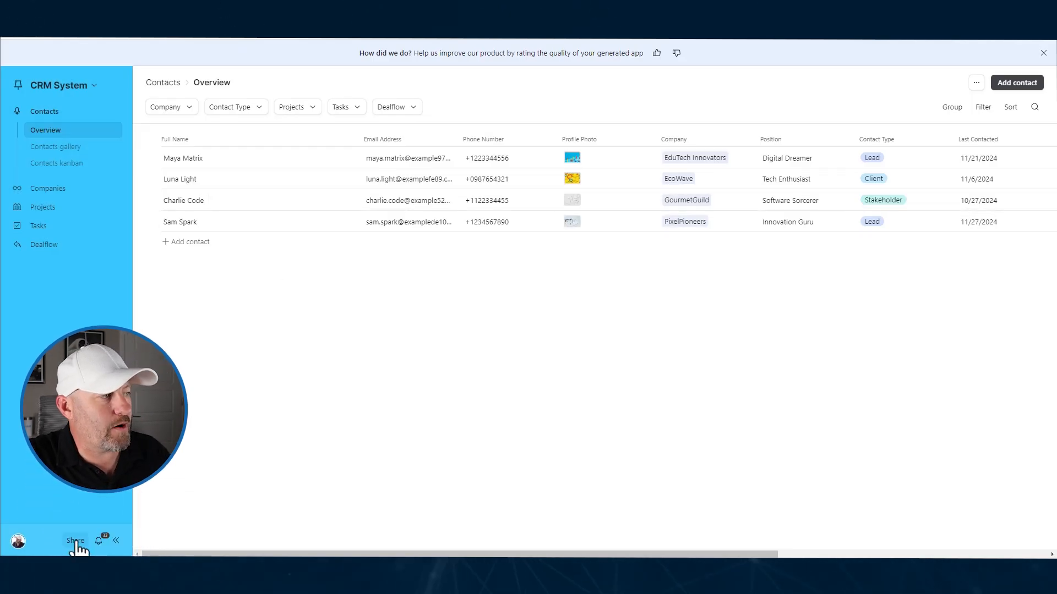
left_click(74, 540)
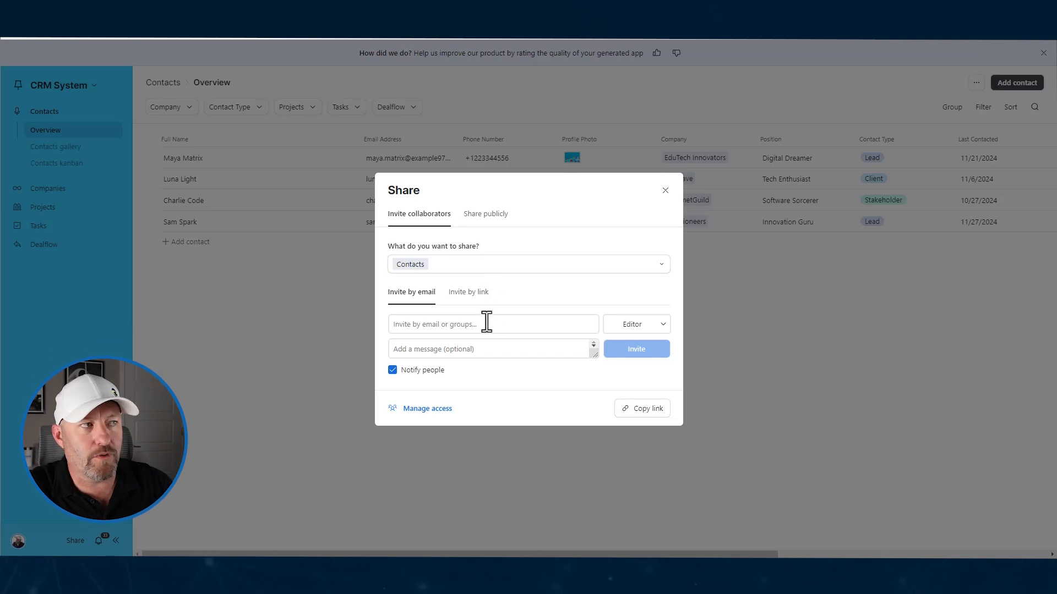
mouse_move(465, 276)
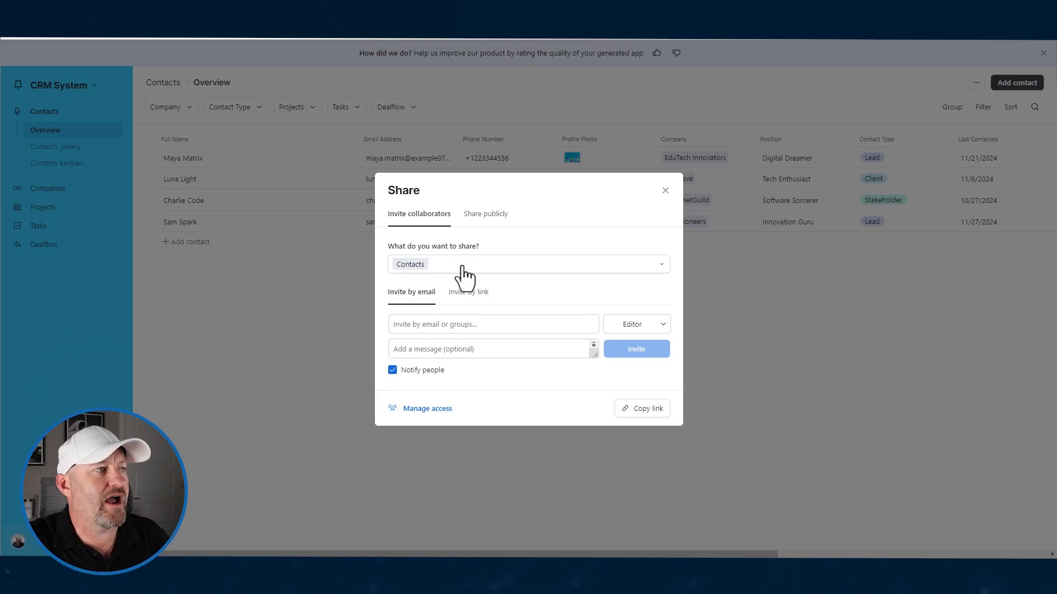
left_click(527, 263)
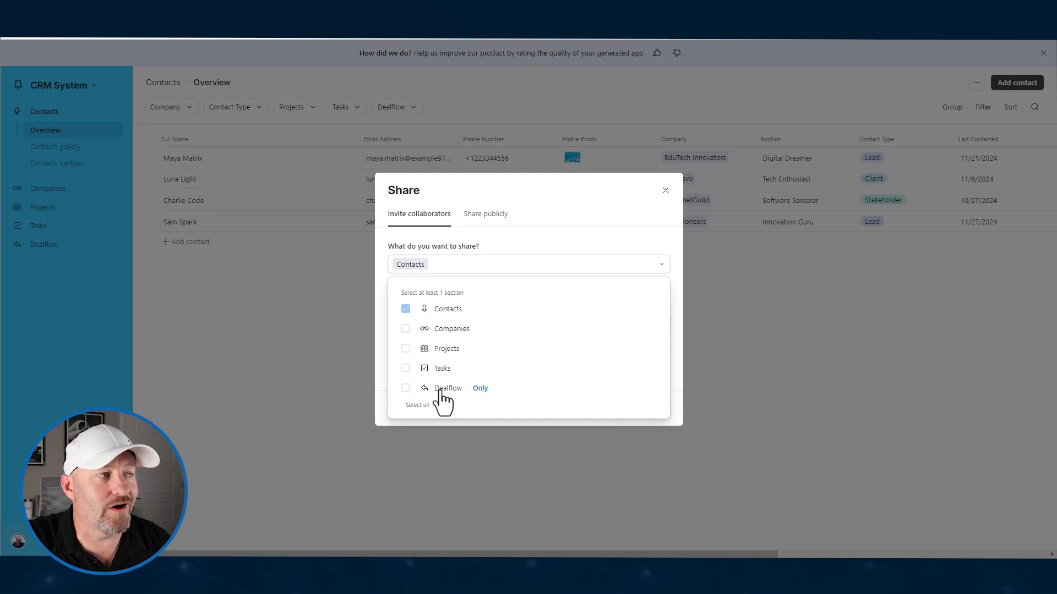
mouse_move(405, 357)
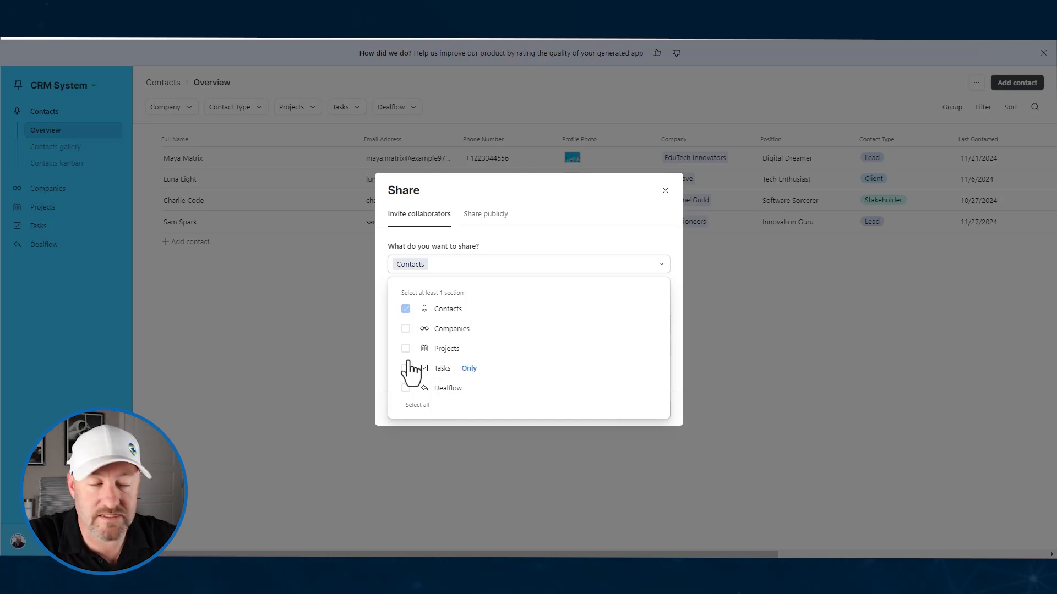
left_click(664, 190)
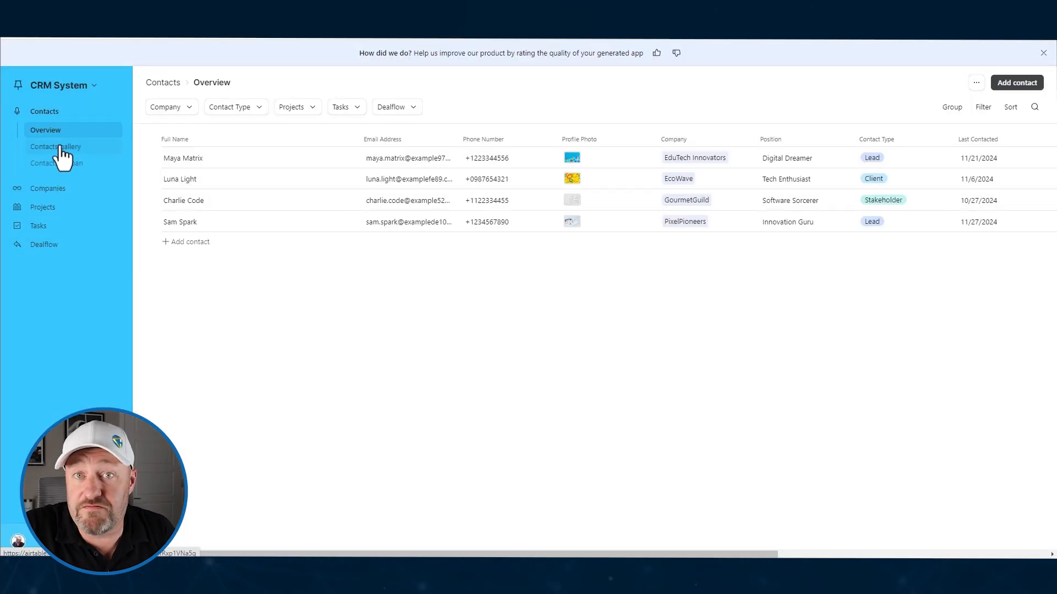
Preview a contact card in the Contacts gallery, then go to the base's Automations page
left_click(56, 146)
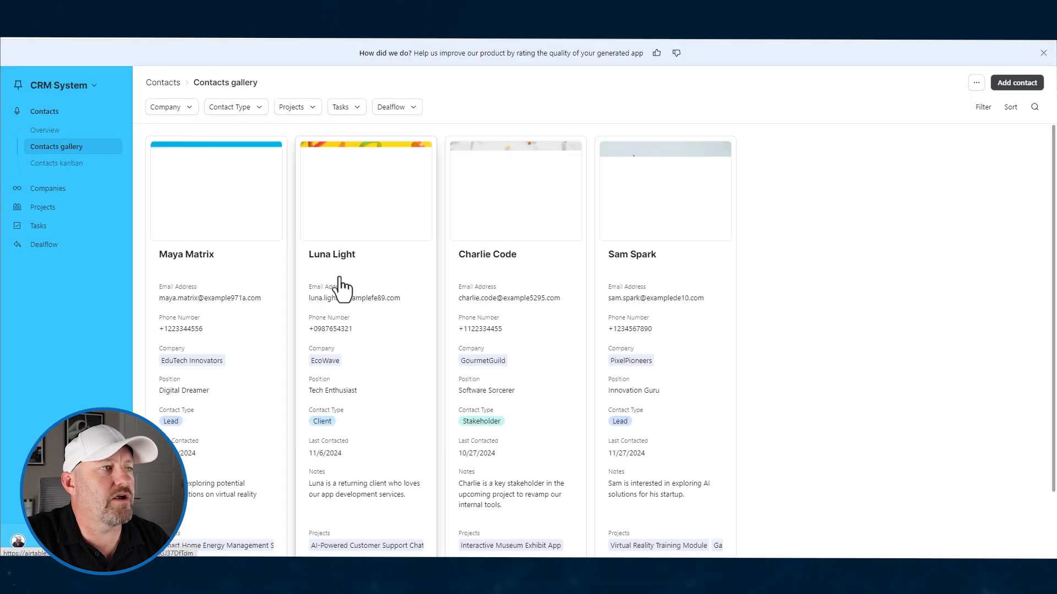
left_click(515, 190)
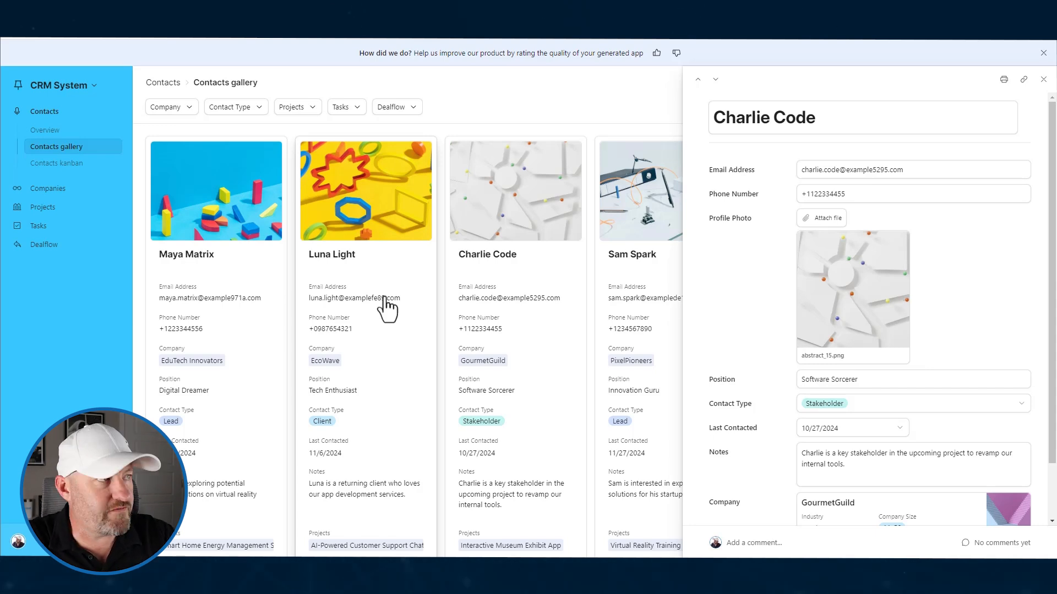
left_click(1043, 79)
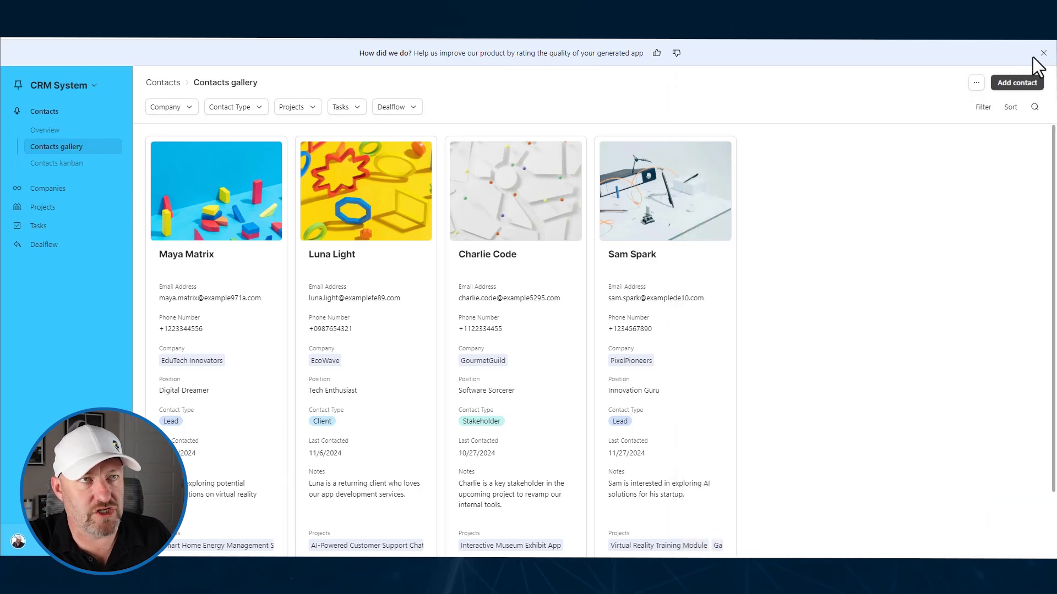
left_click(1042, 53)
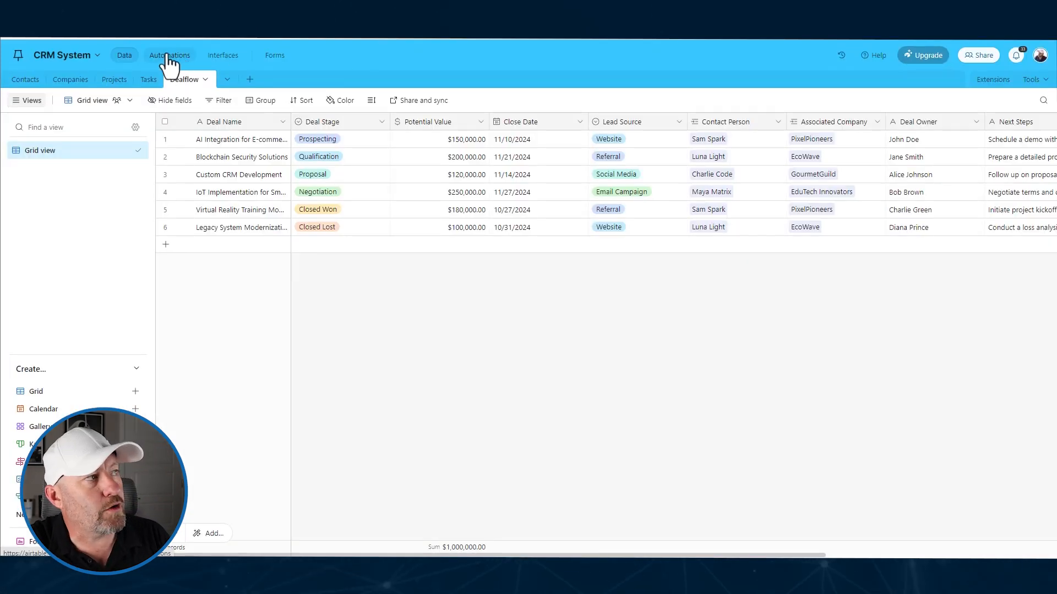
left_click(169, 55)
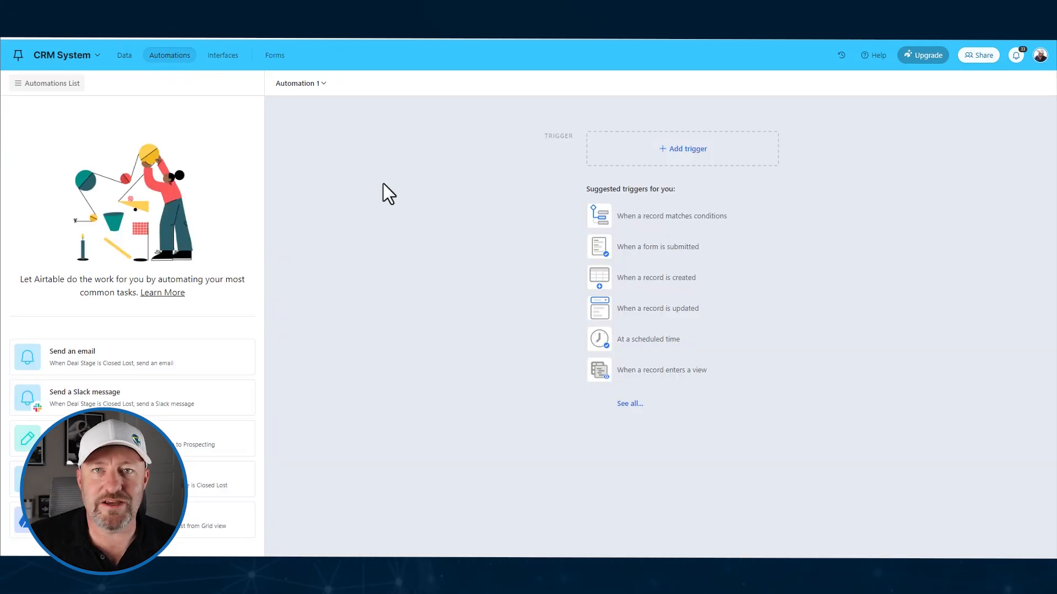